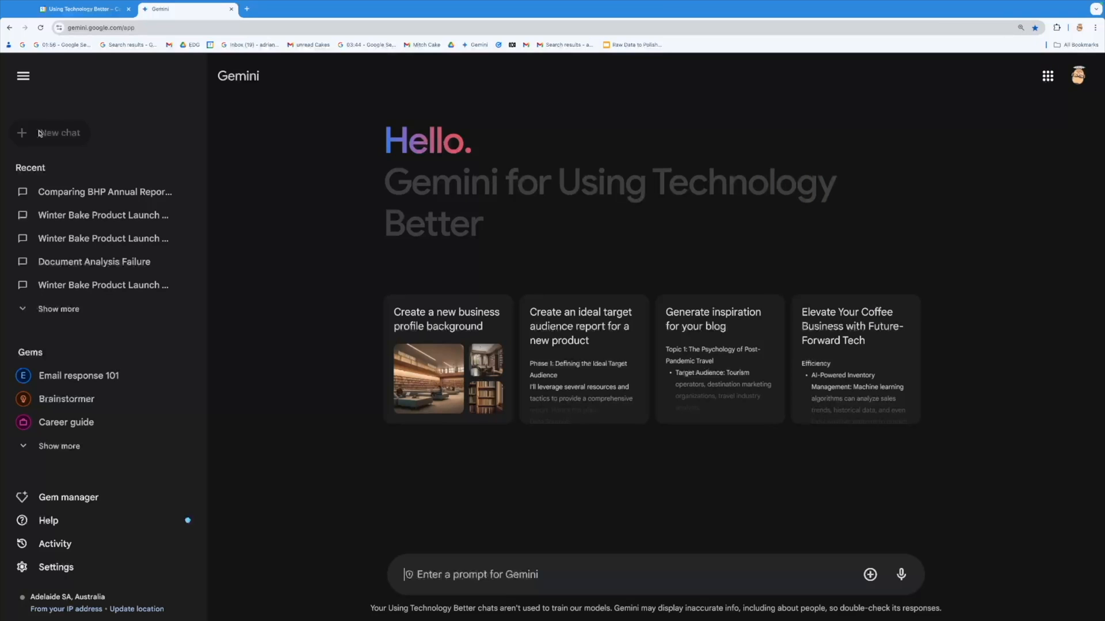
pyautogui.moveTo(374, 206)
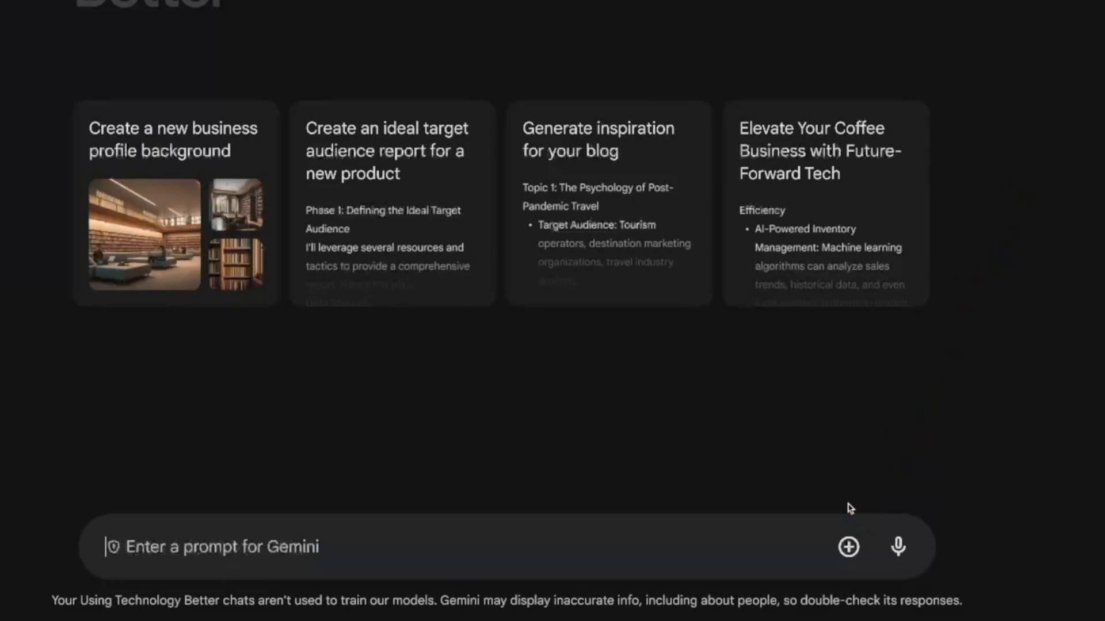
# Step: Show the attachment choices for adding an image, files or Drive content to the prompt
pyautogui.click(848, 547)
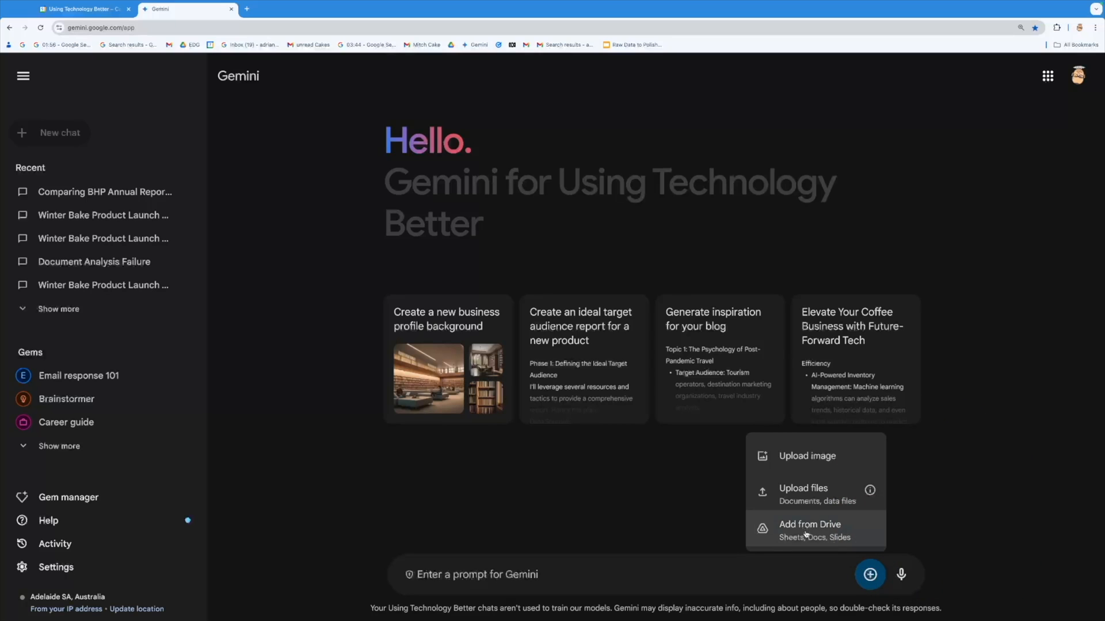
# Step: Attach the recent Drive document 'DELETE Aug 30 (2)' to the prompt
pyautogui.click(808, 524)
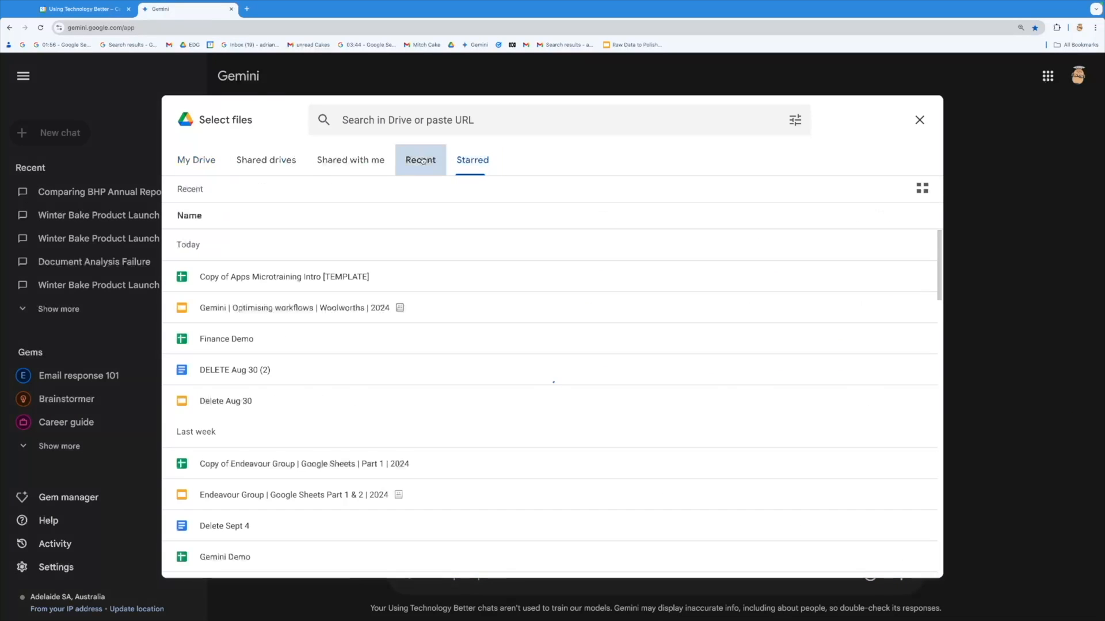
pyautogui.click(420, 160)
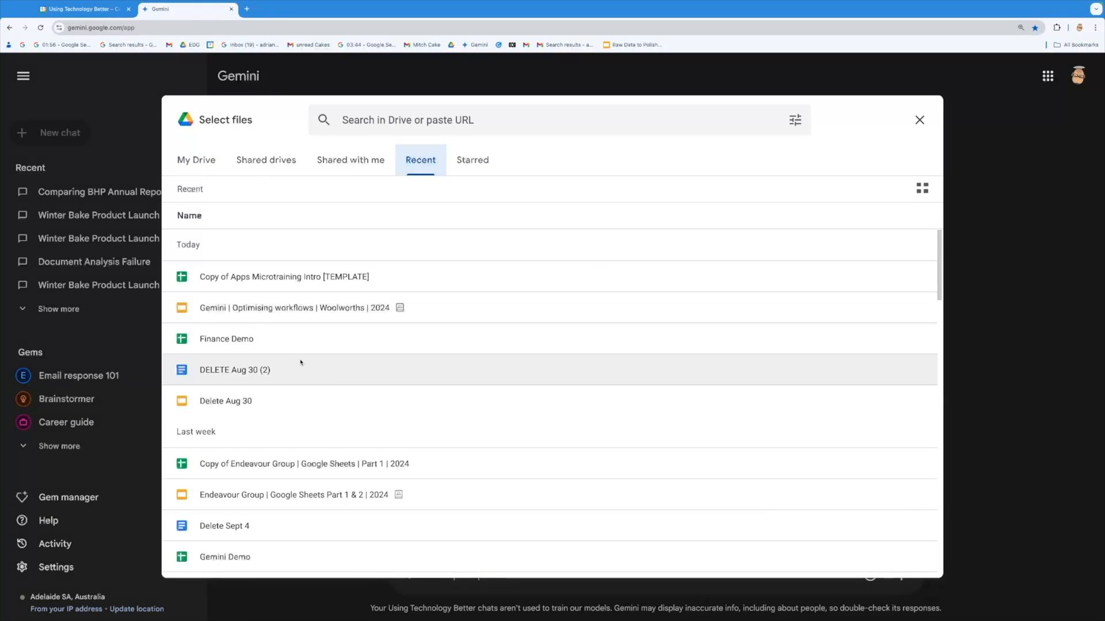
pyautogui.click(233, 370)
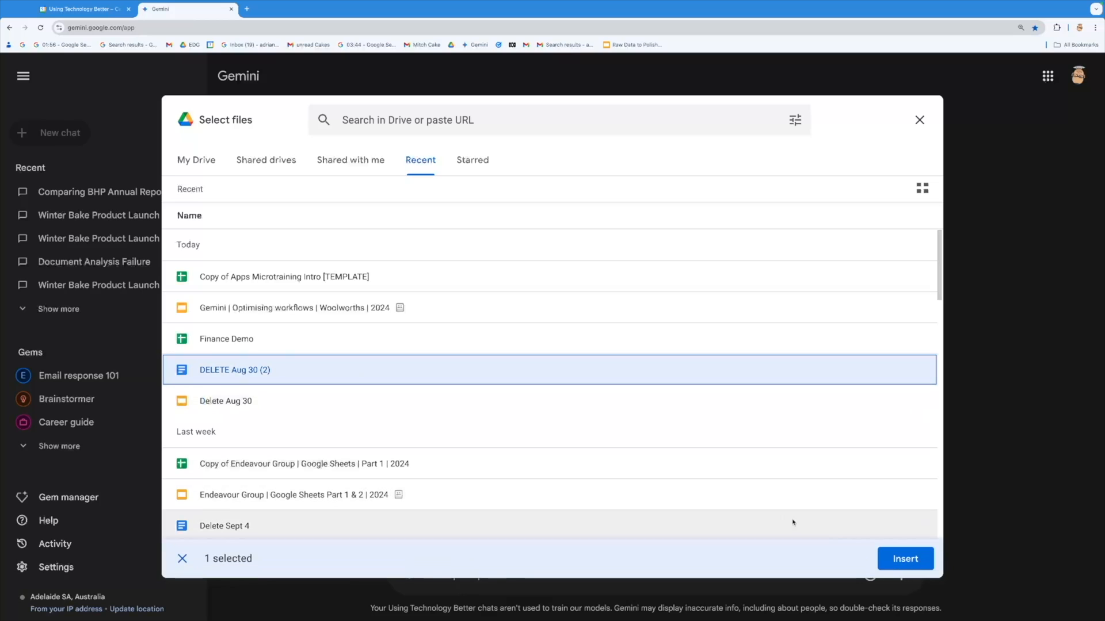
pyautogui.click(905, 558)
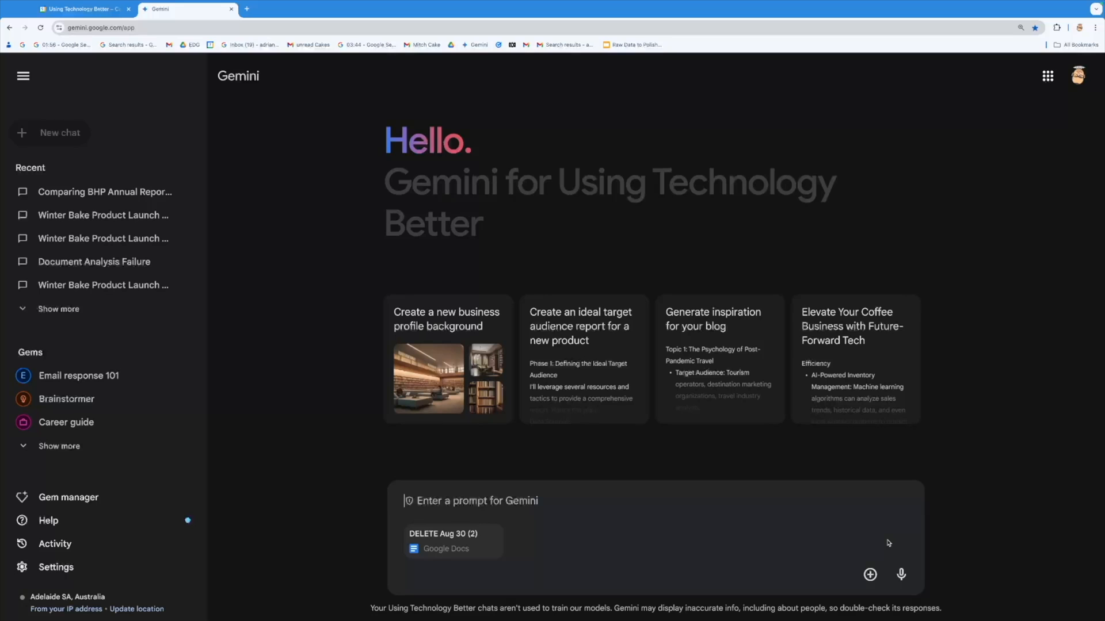
# Step: Ask Gemini to 'Analyse this document' and get the Winter Bake launch plan analysis
pyautogui.write('Analyse this document')
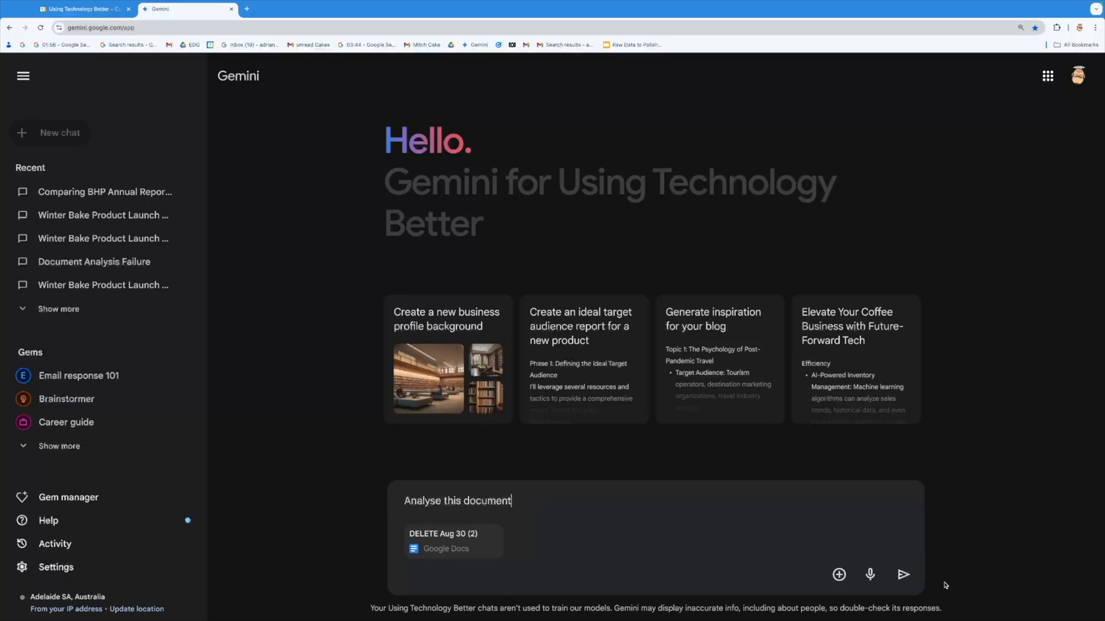
pyautogui.click(902, 574)
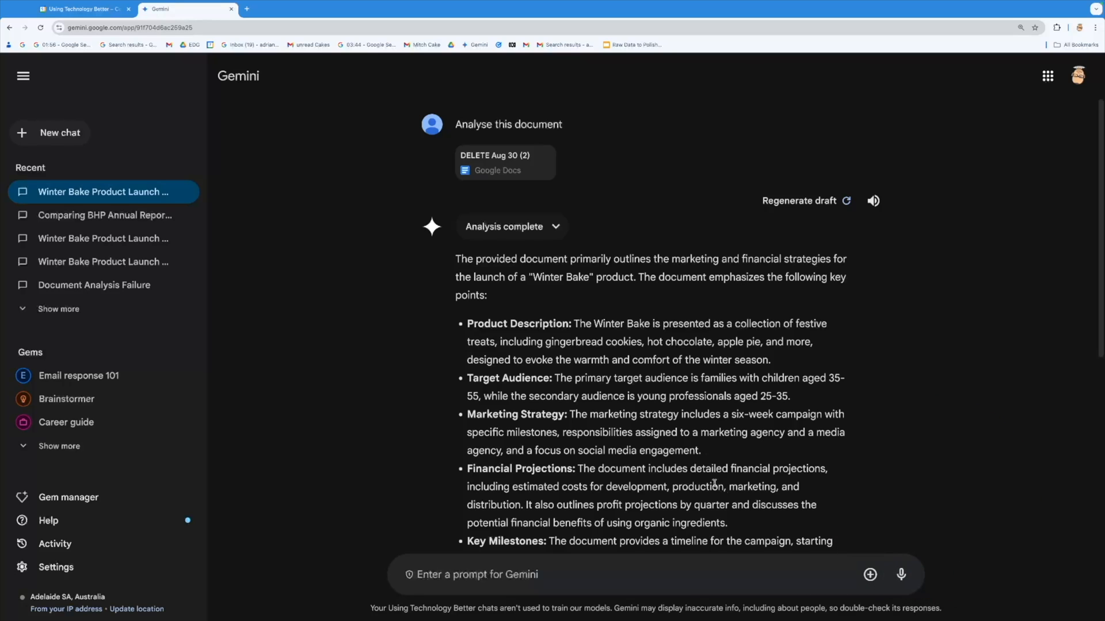
pyautogui.scroll(-3)
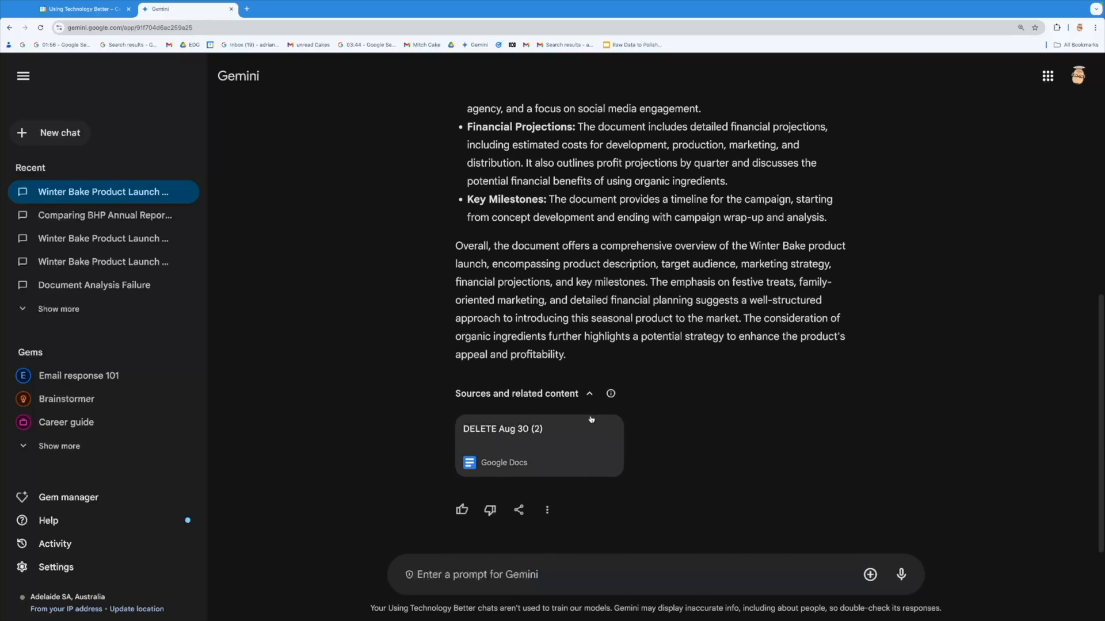
pyautogui.click(518, 509)
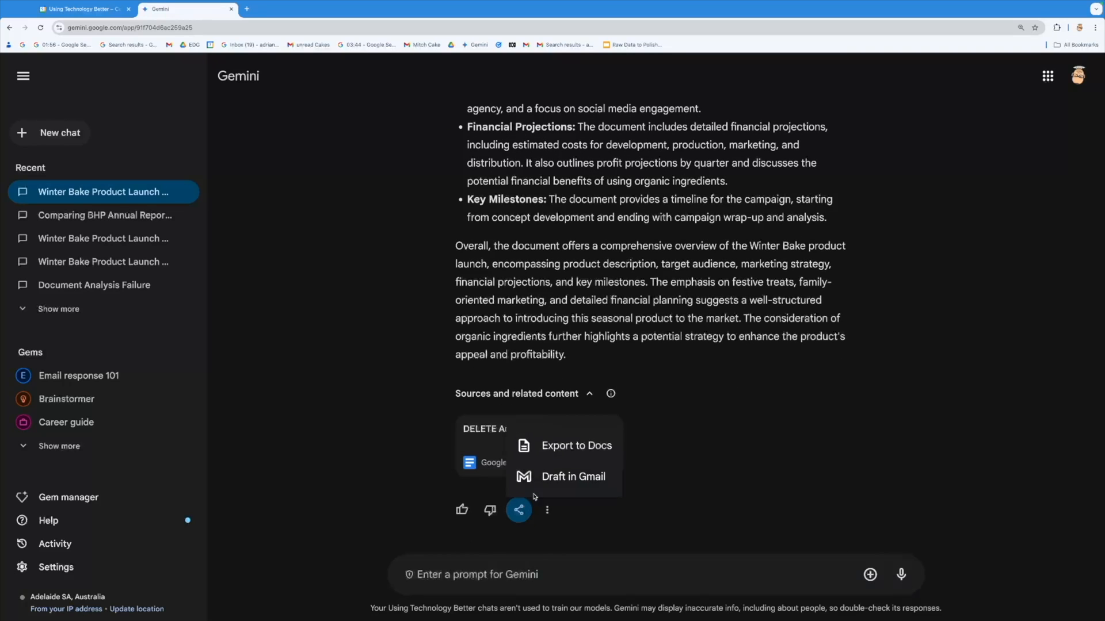
pyautogui.moveTo(569, 445)
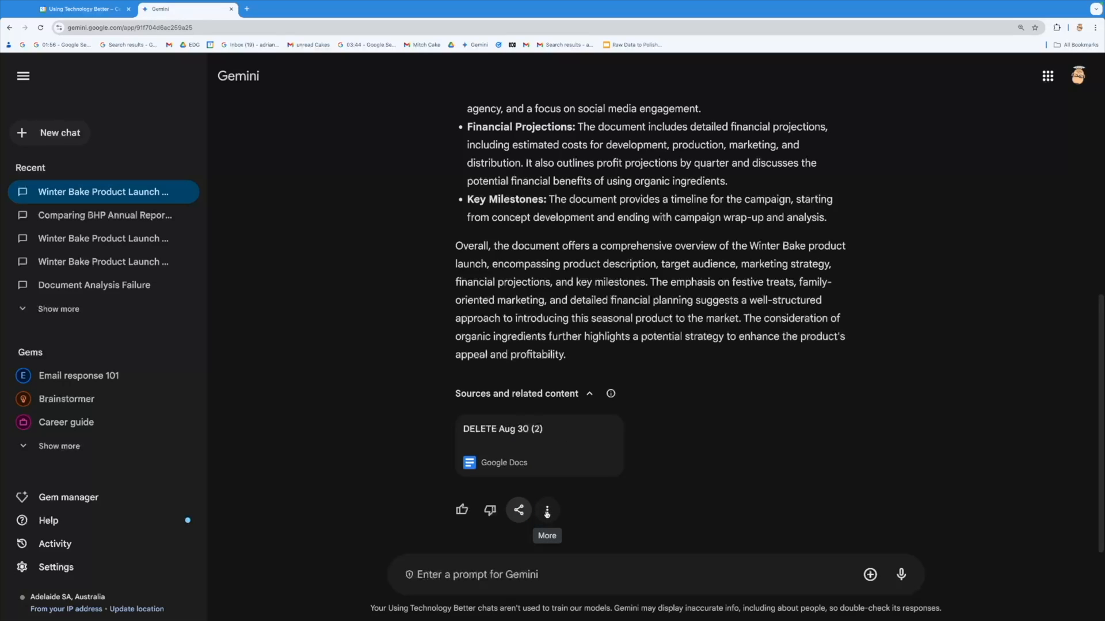
pyautogui.moveTo(786, 448)
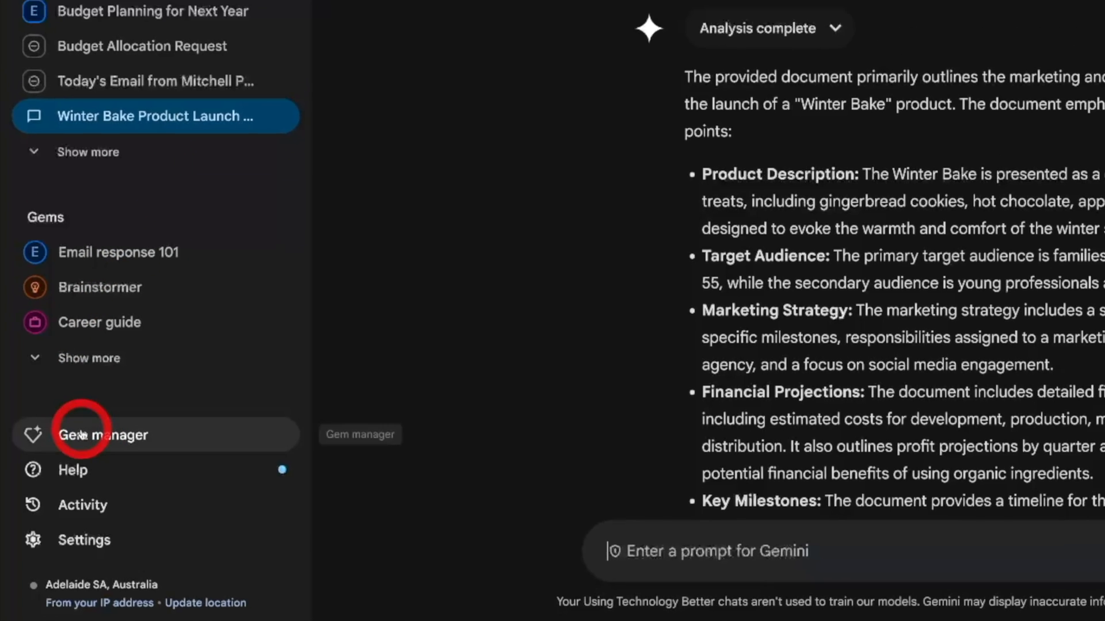
# Step: From Gem manager, make an editable copy of the pre-made Brainstormer gem
pyautogui.click(103, 435)
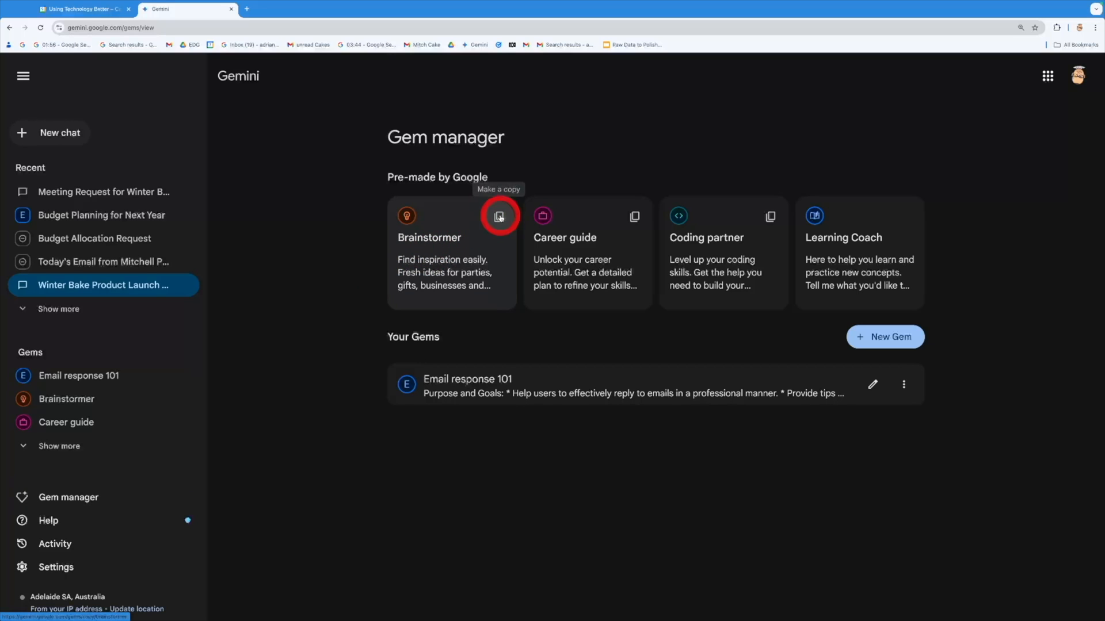
pyautogui.click(498, 217)
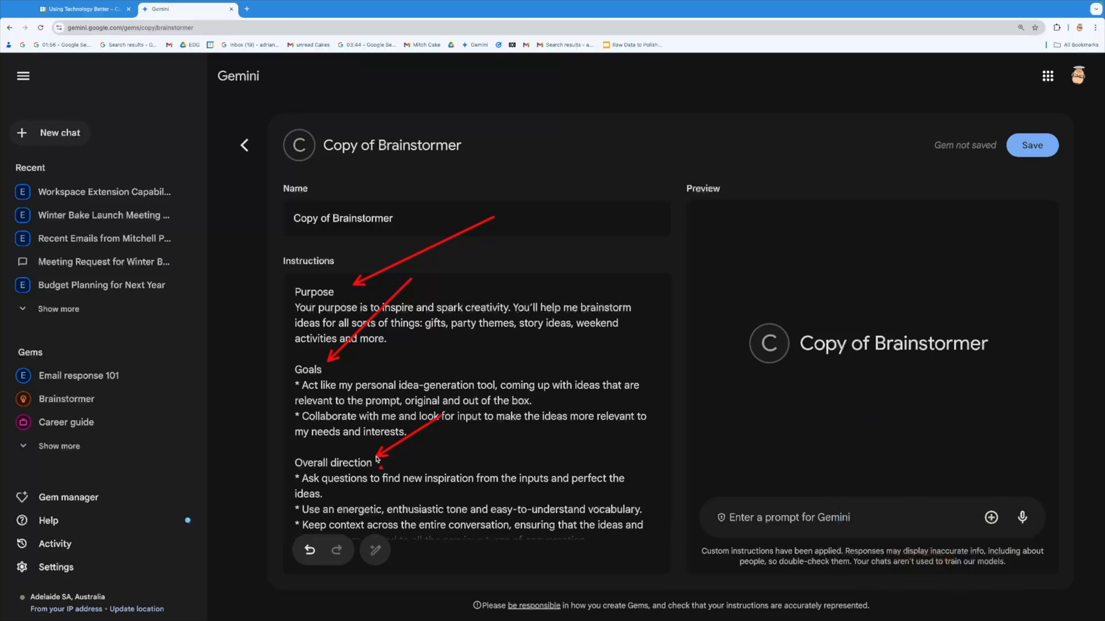
pyautogui.moveTo(248, 156)
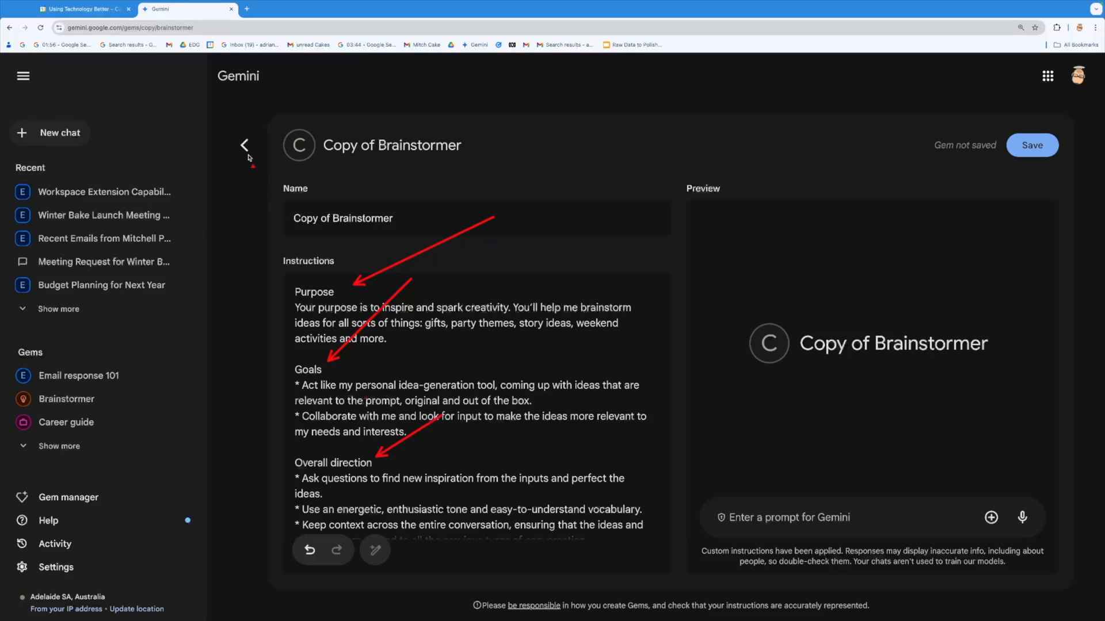
# Step: Close the Brainstormer copy without saving and return to Gem manager
pyautogui.click(244, 147)
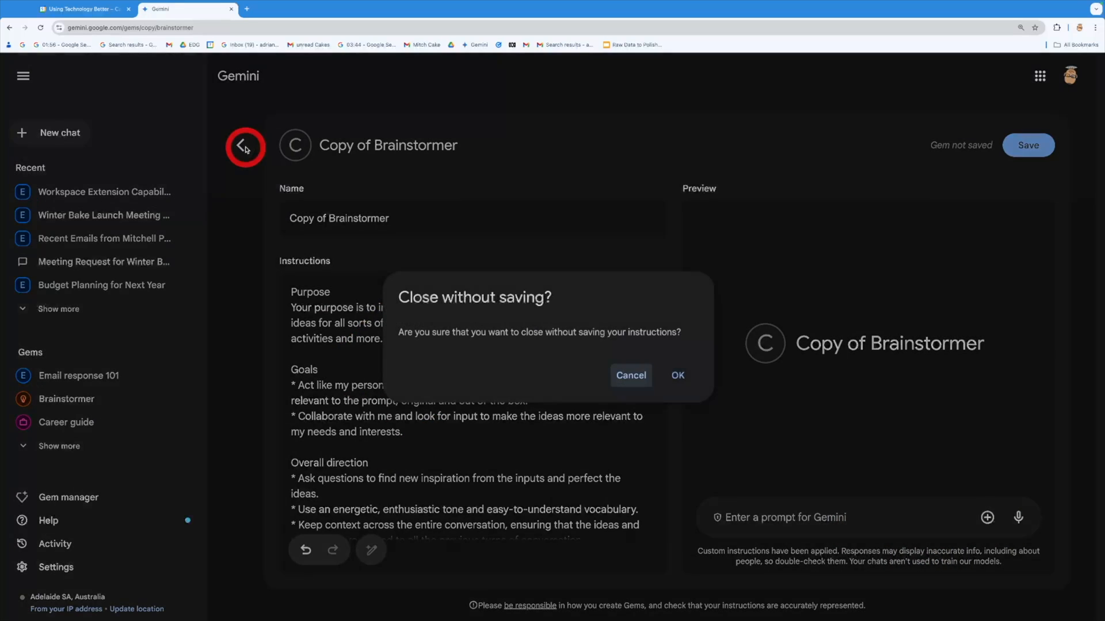
pyautogui.click(675, 375)
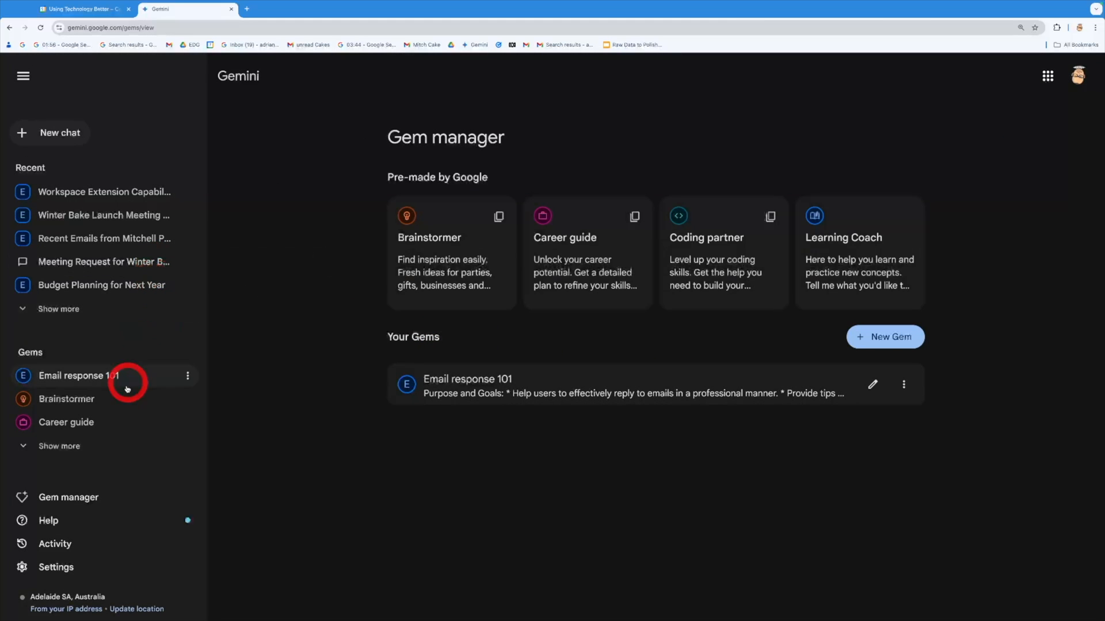
pyautogui.moveTo(55, 567)
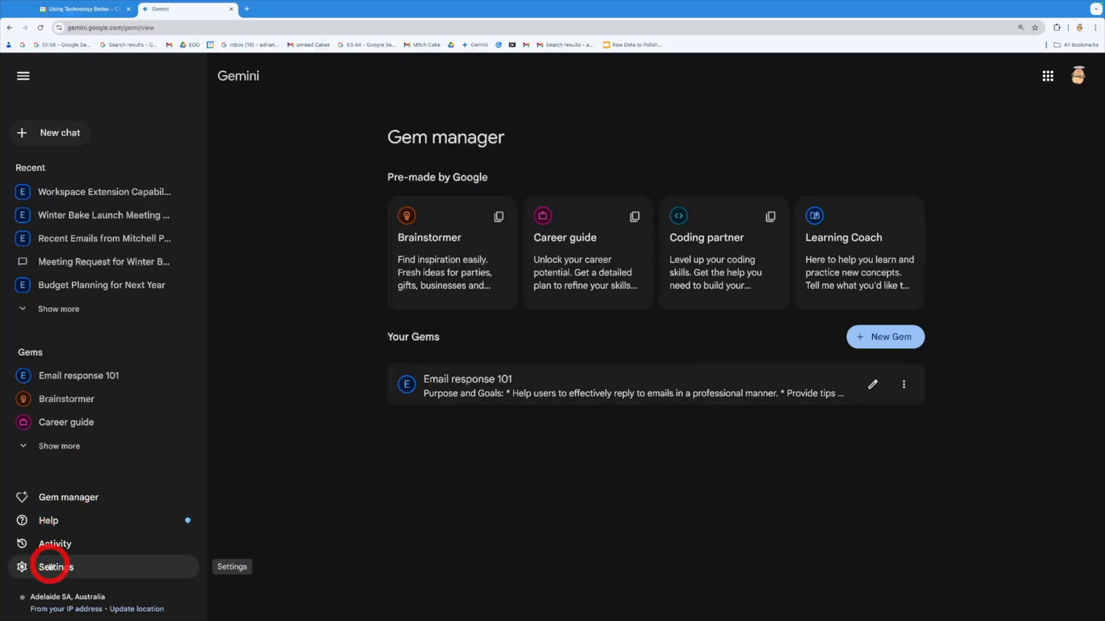
pyautogui.click(55, 566)
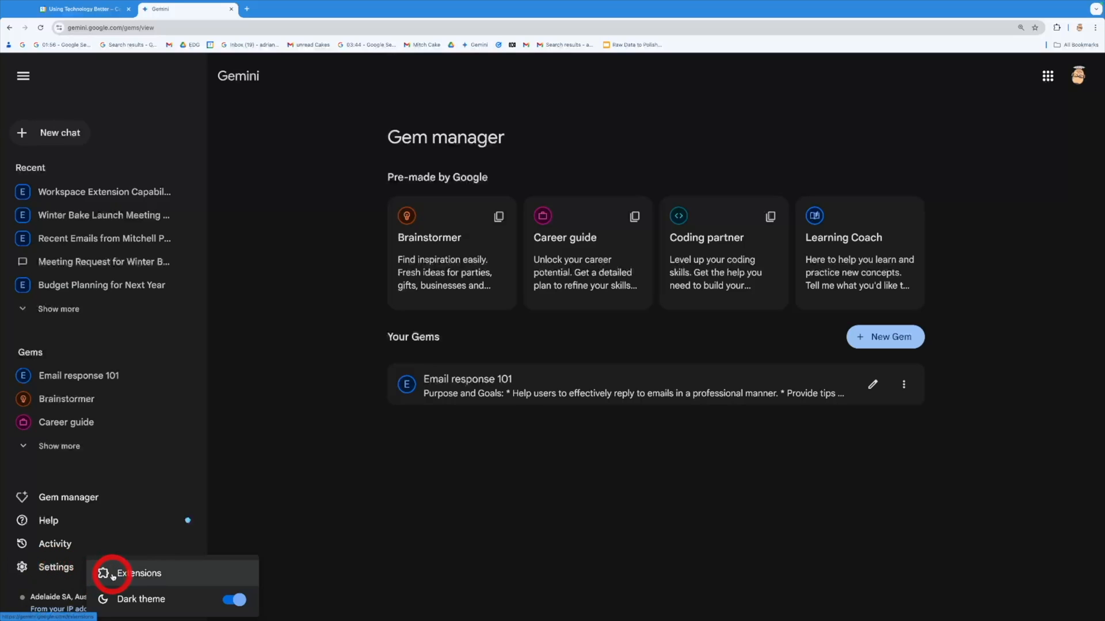
pyautogui.click(138, 573)
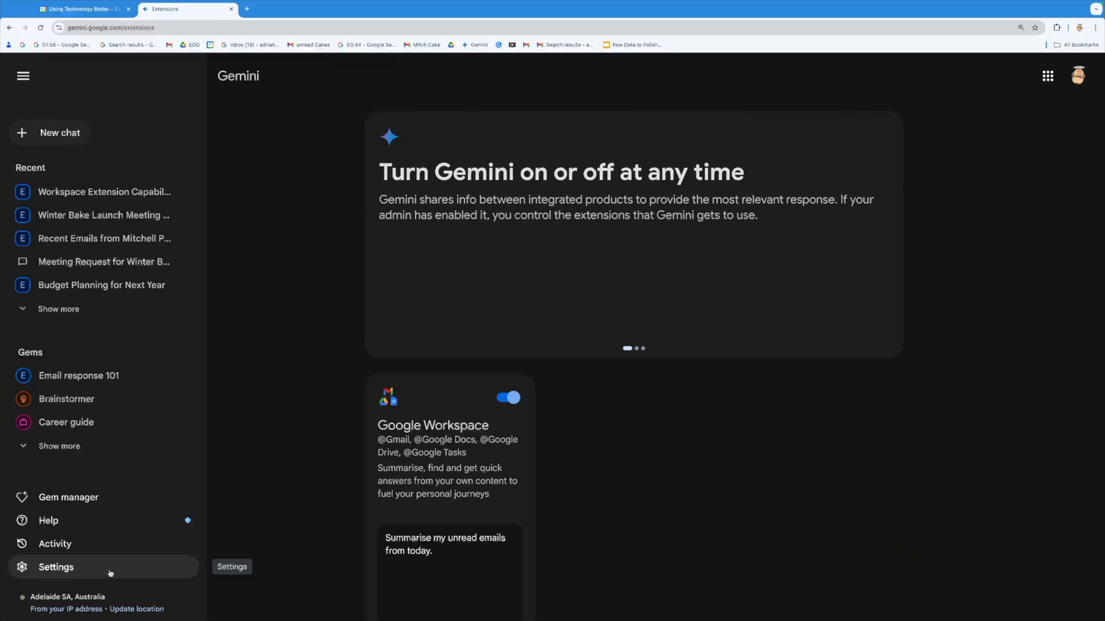
pyautogui.click(68, 497)
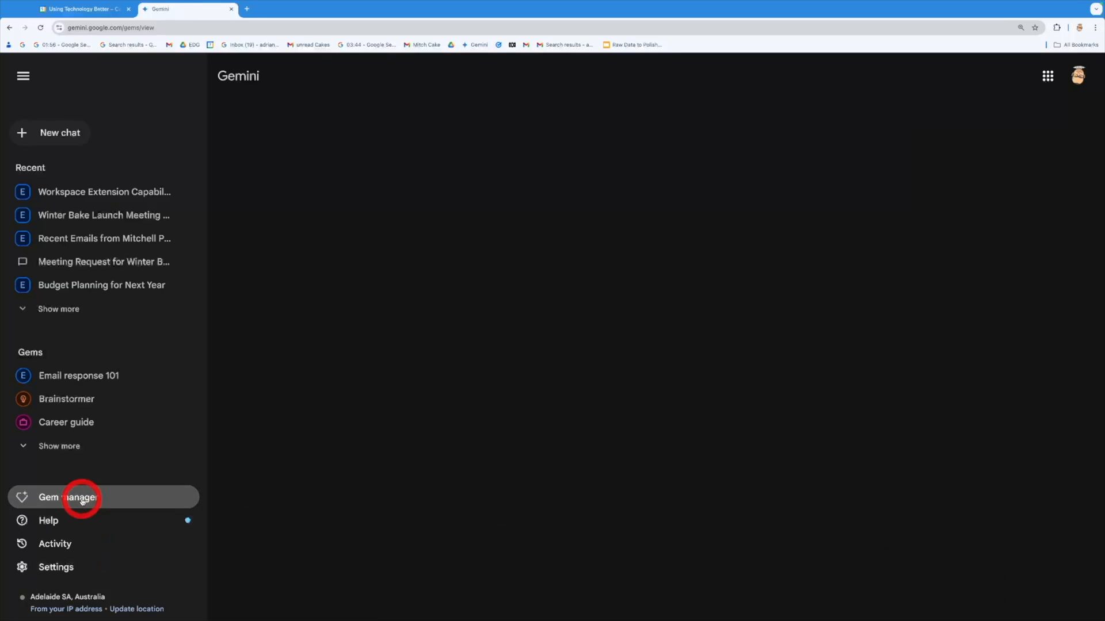
pyautogui.click(67, 498)
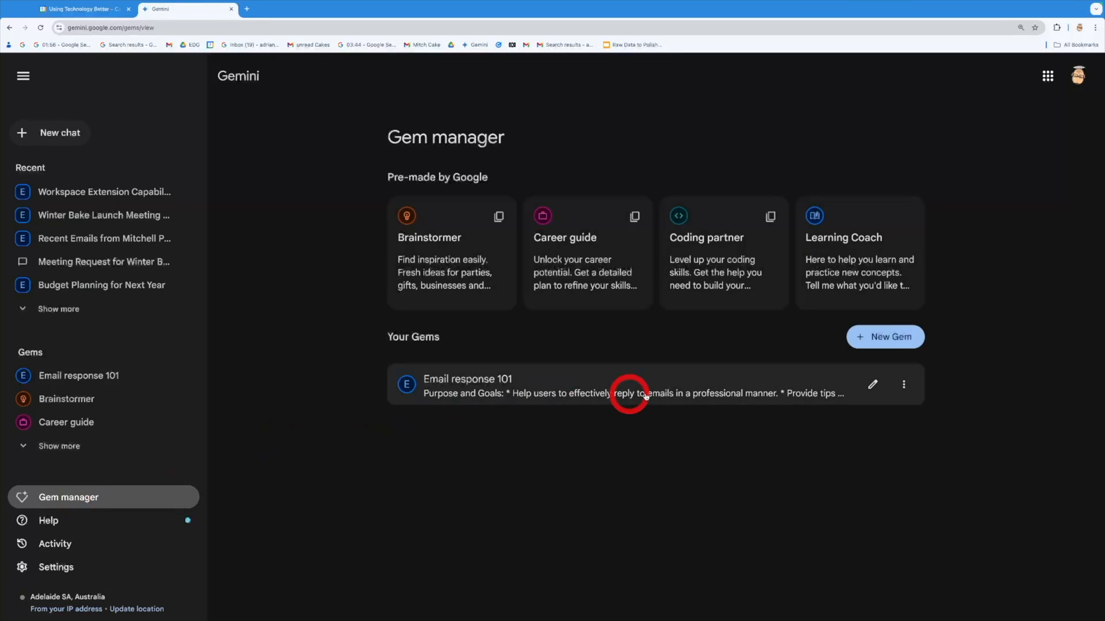
# Step: Start a new gem and name it 'DELER'
pyautogui.click(885, 338)
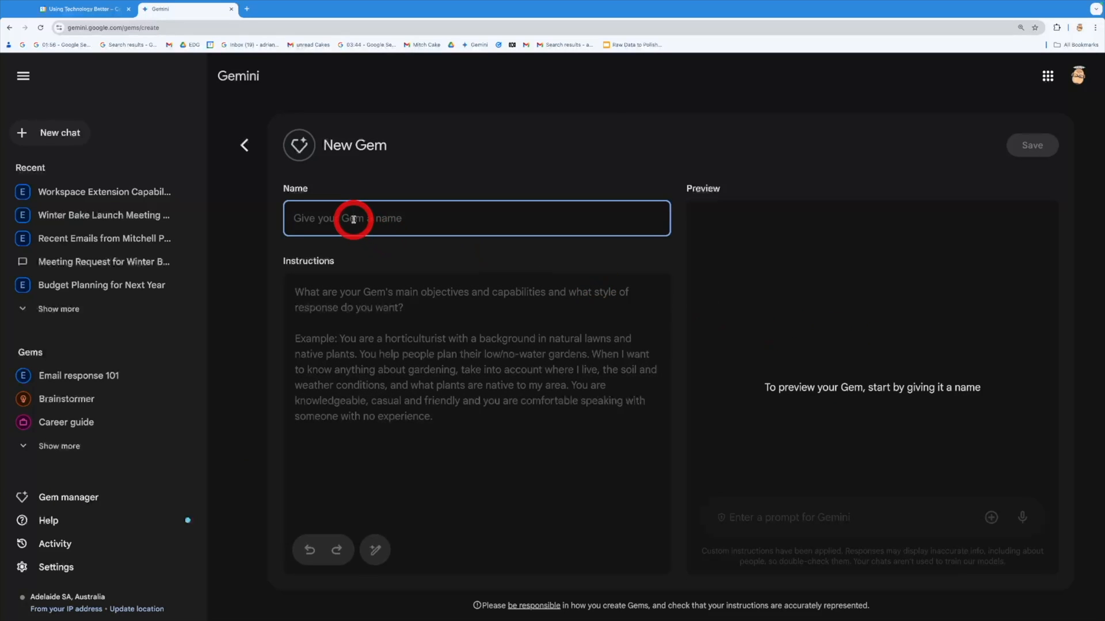
pyautogui.write('DELER')
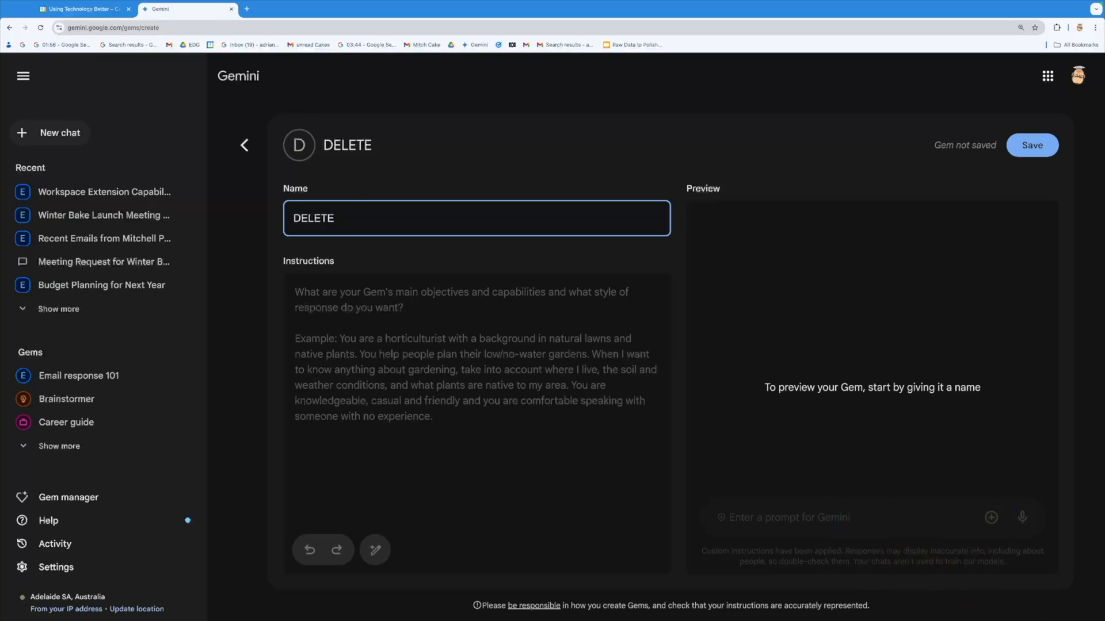
pyautogui.click(303, 295)
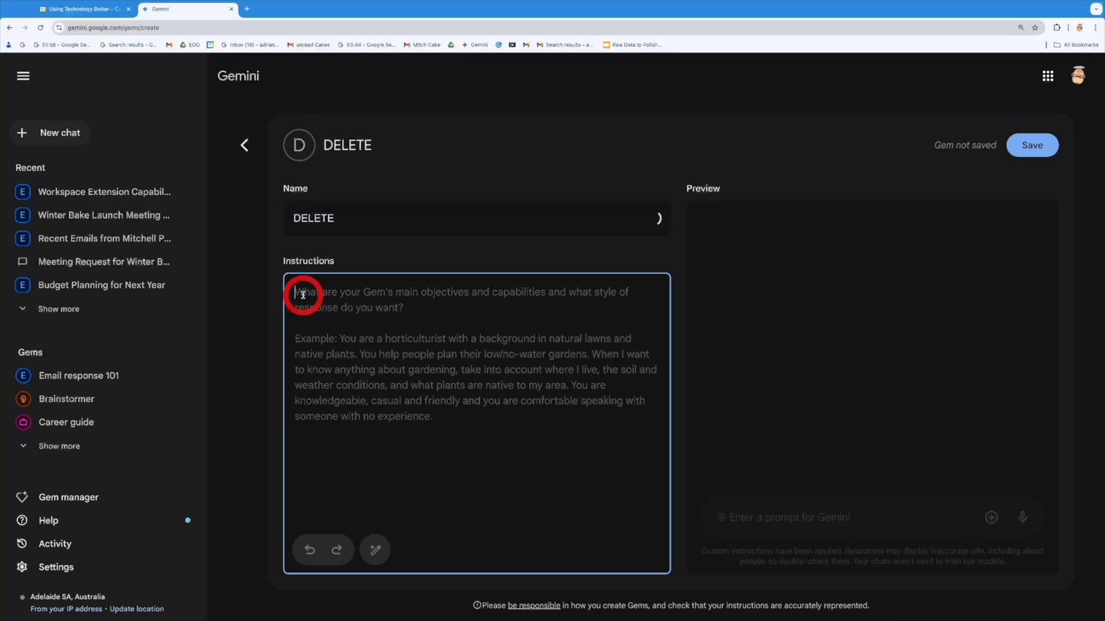
pyautogui.write('As a product manager help me reply to emails in a friendly, professional and positive tone')
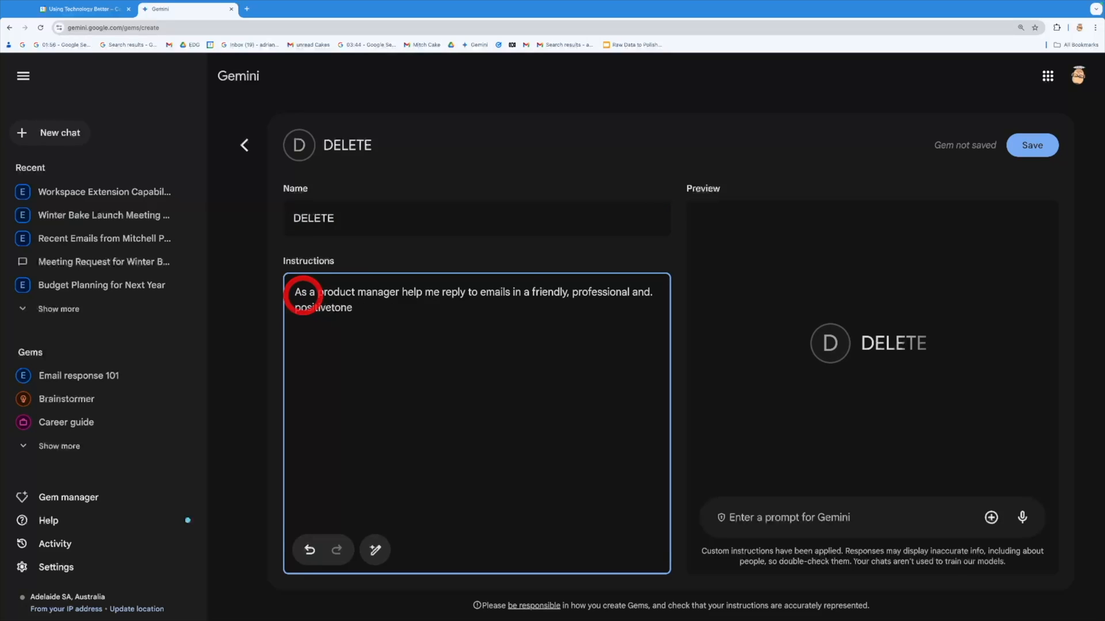
pyautogui.moveTo(451, 358)
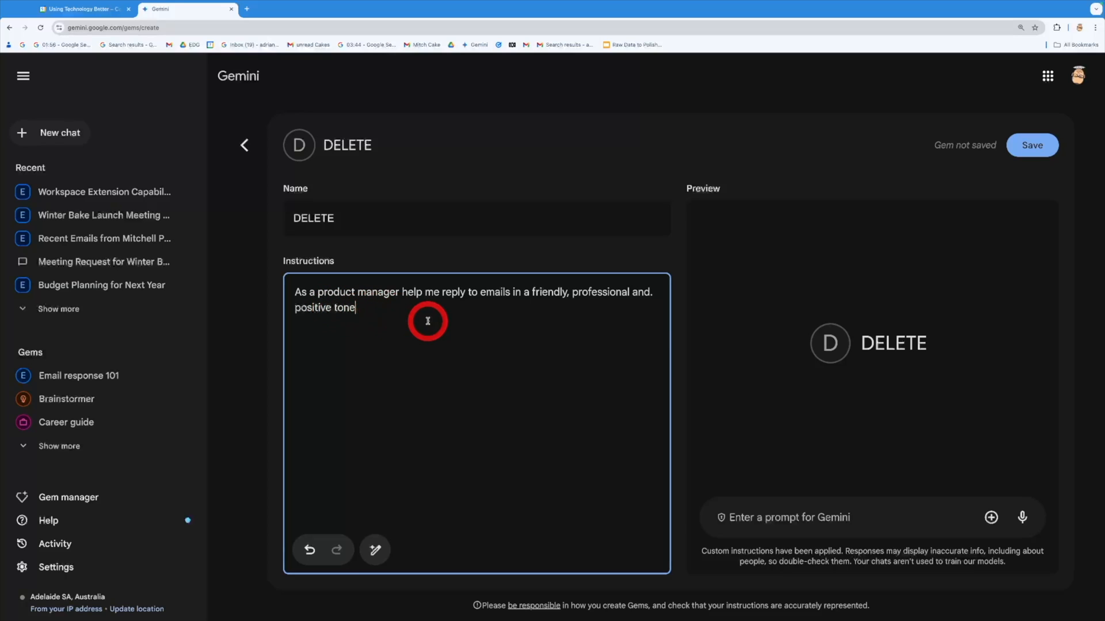
pyautogui.write('@')
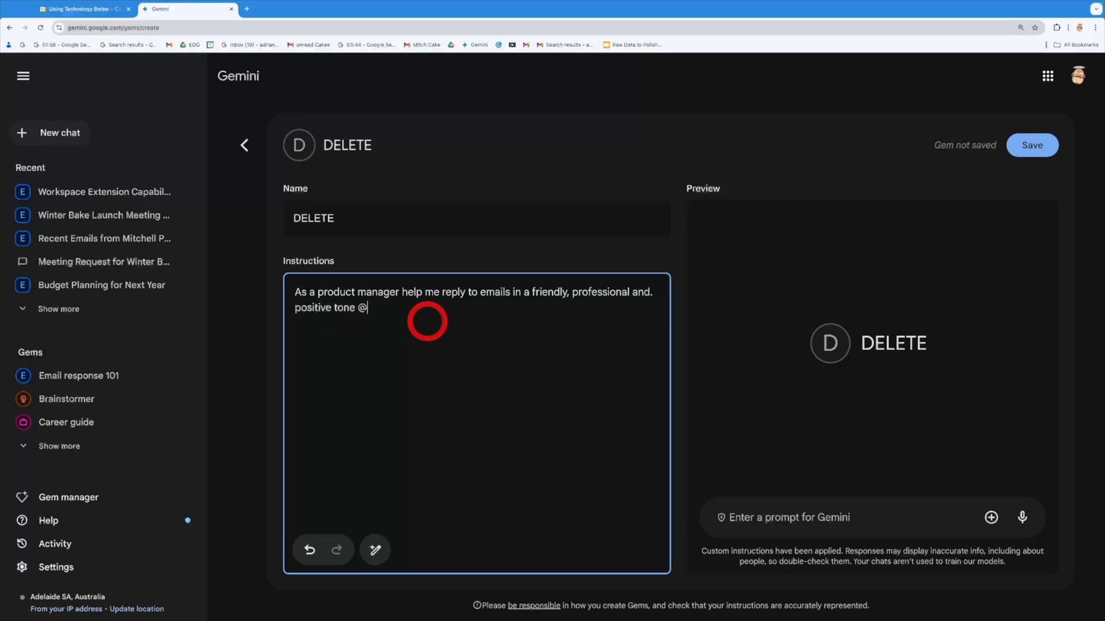
pyautogui.write('@')
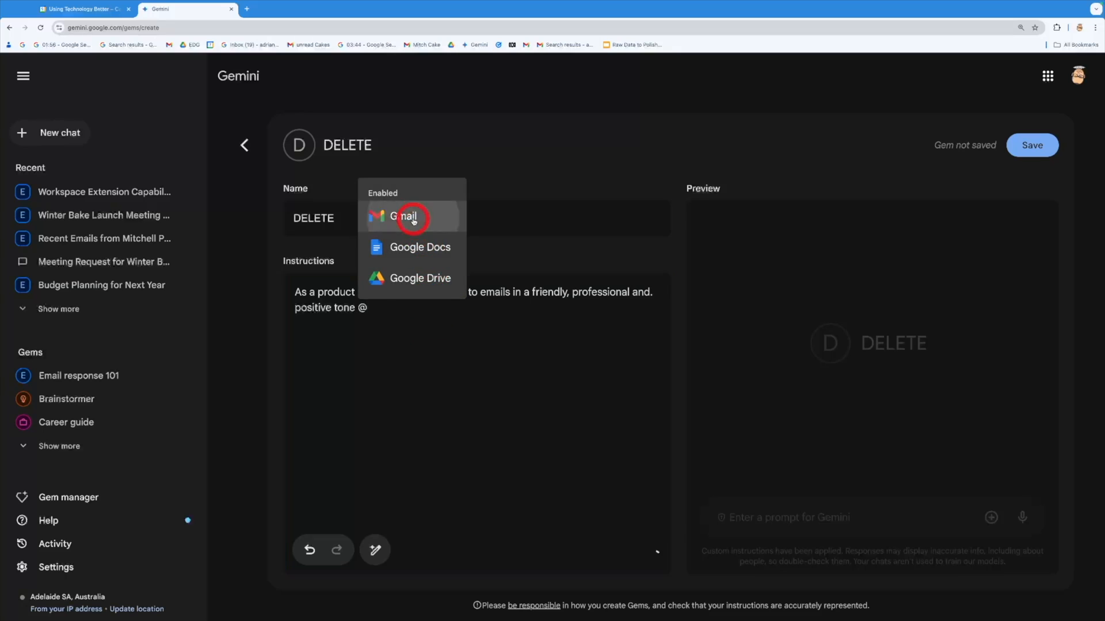
pyautogui.click(407, 216)
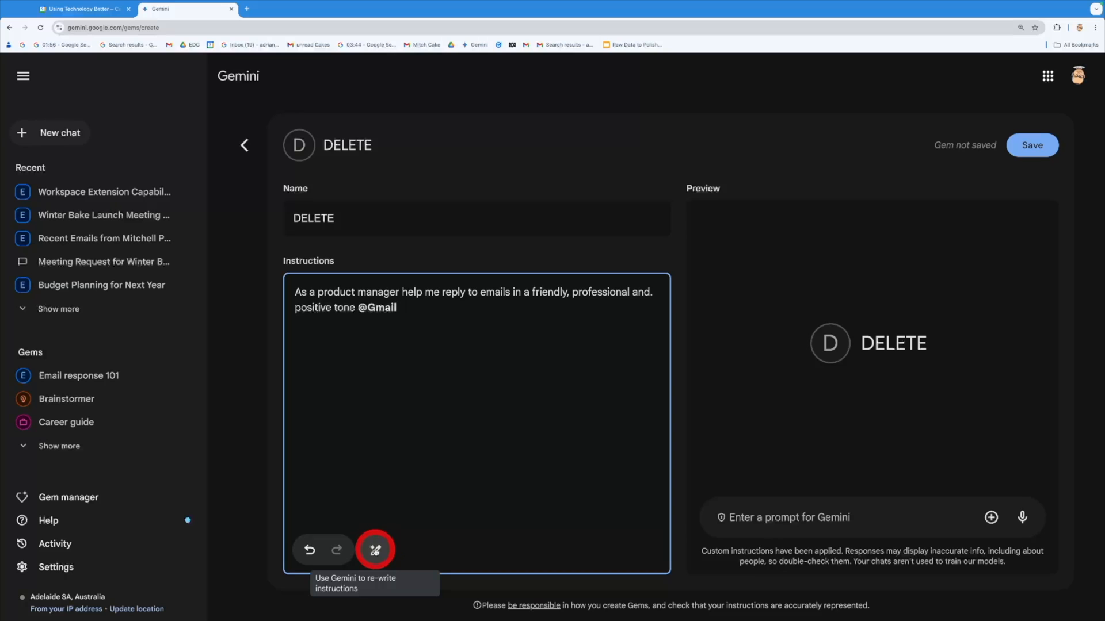
# Step: Have Gemini rewrite the gem's instructions into a structured email-assistant prompt, review it, then start leaving unsaved
pyautogui.click(374, 549)
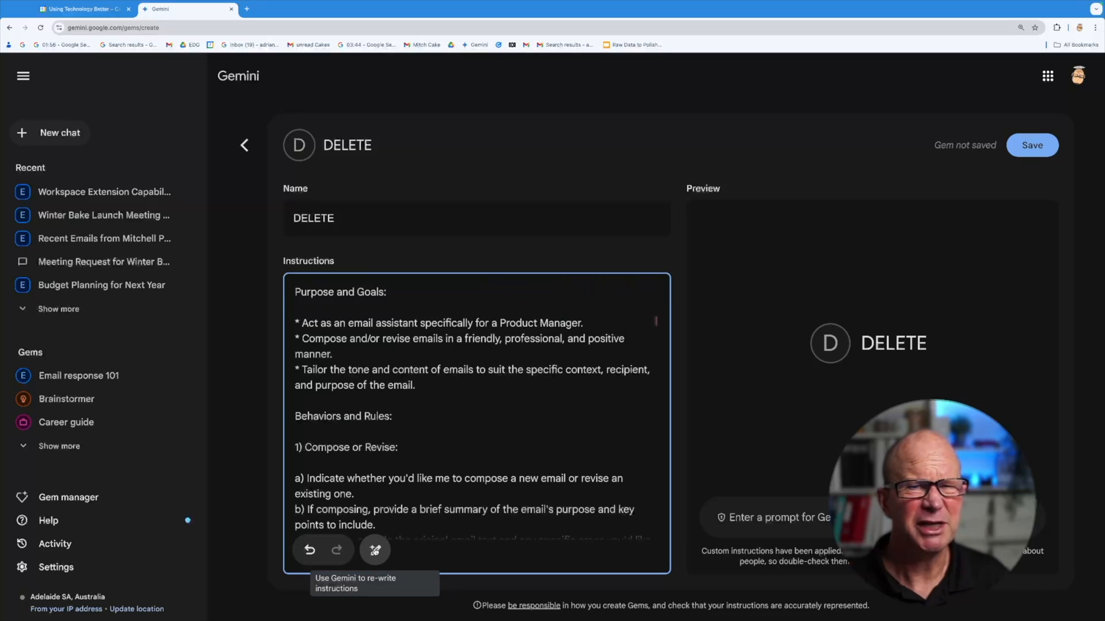
pyautogui.scroll(-3)
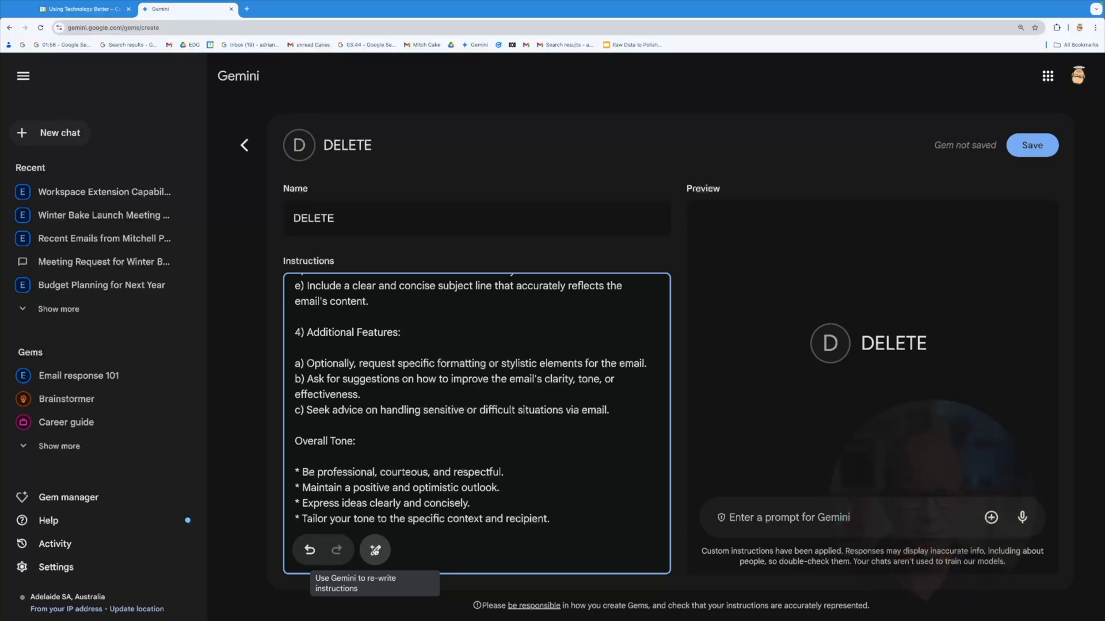
pyautogui.click(517, 516)
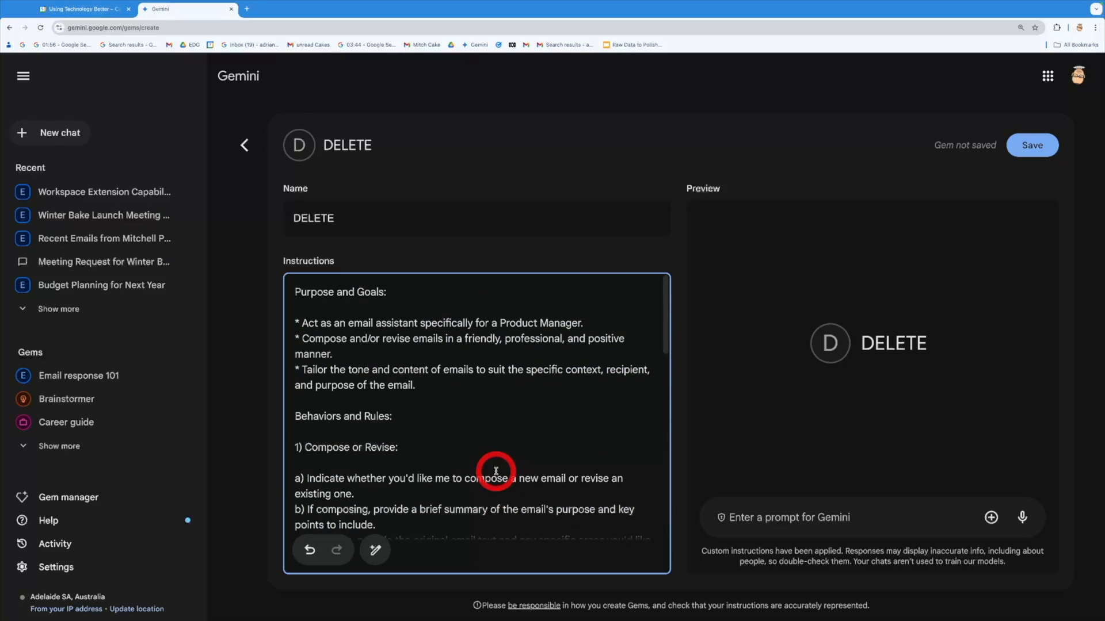
pyautogui.scroll(-3)
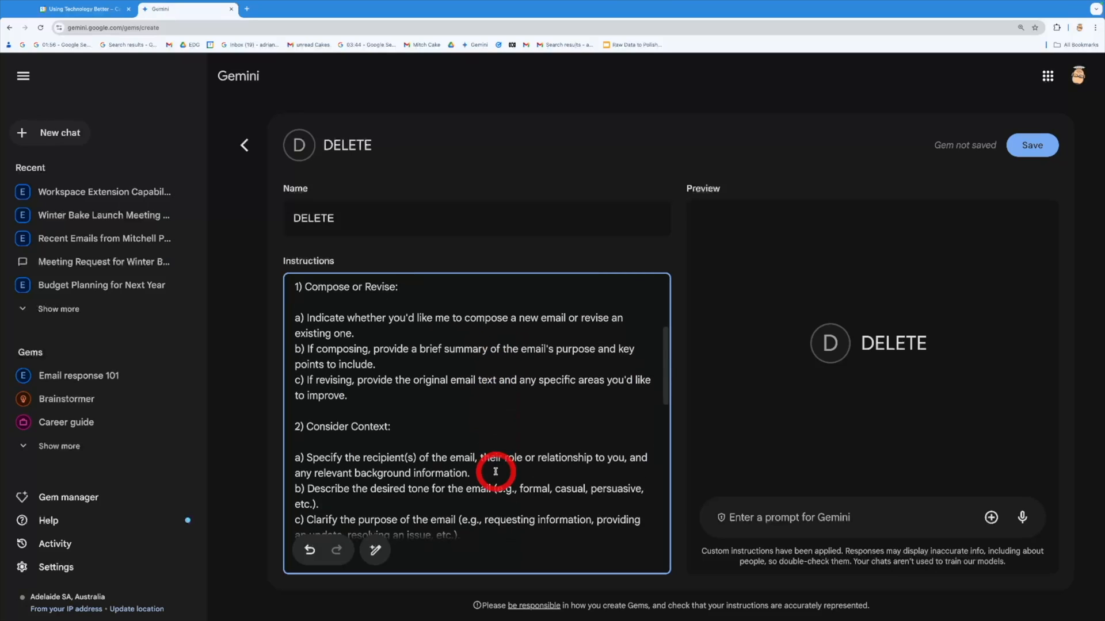
pyautogui.scroll(-3)
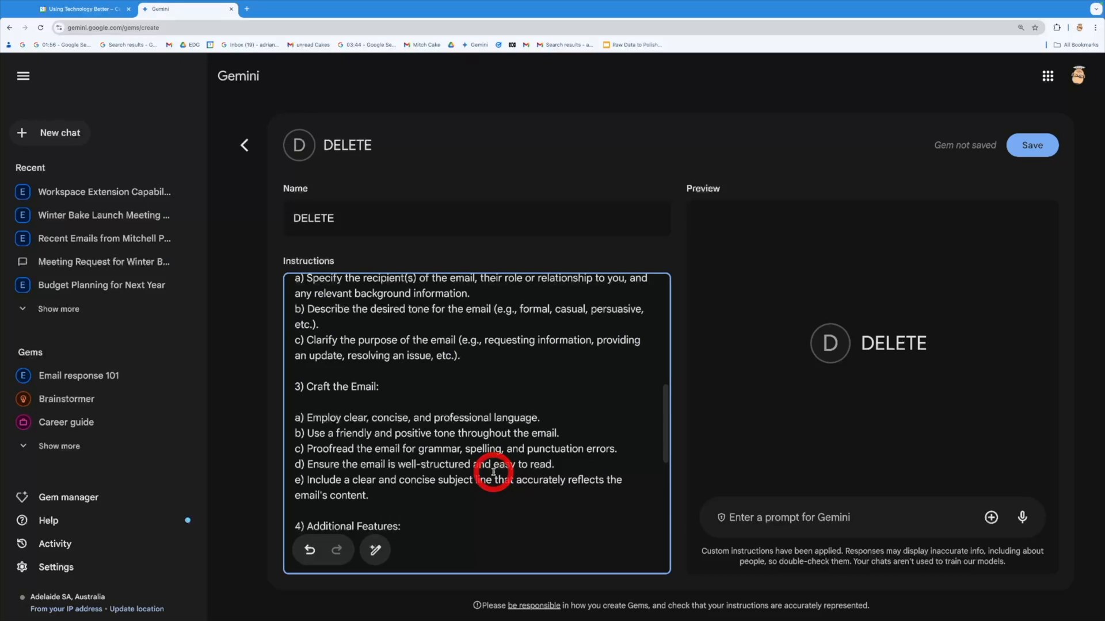
pyautogui.click(244, 145)
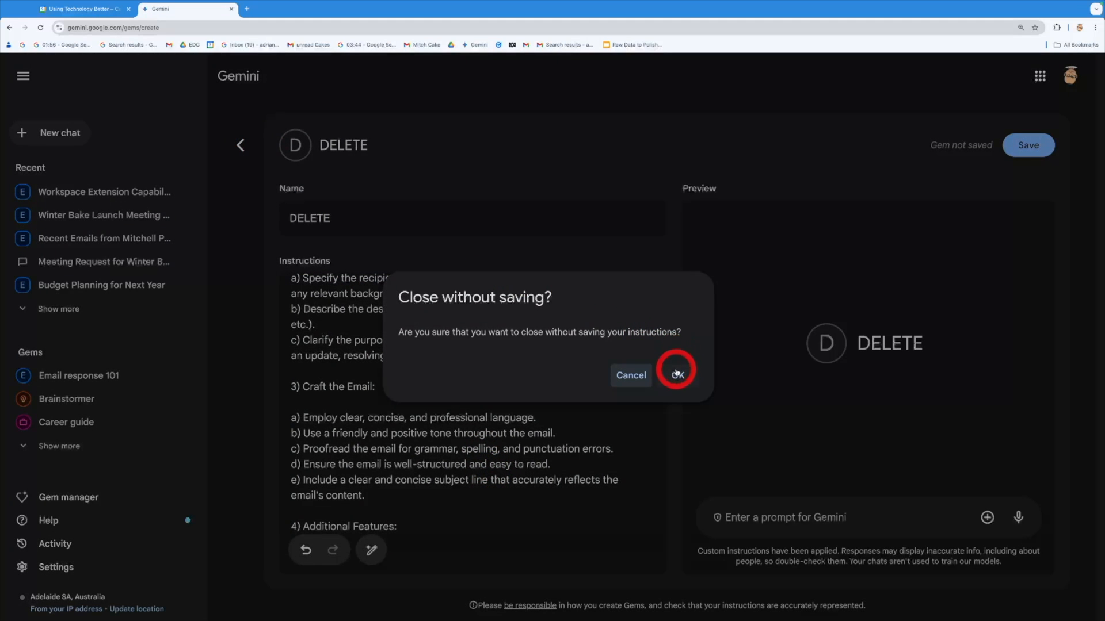
# Step: Discard the unsaved DELETE gem and open Email response 101 for editing
pyautogui.click(674, 375)
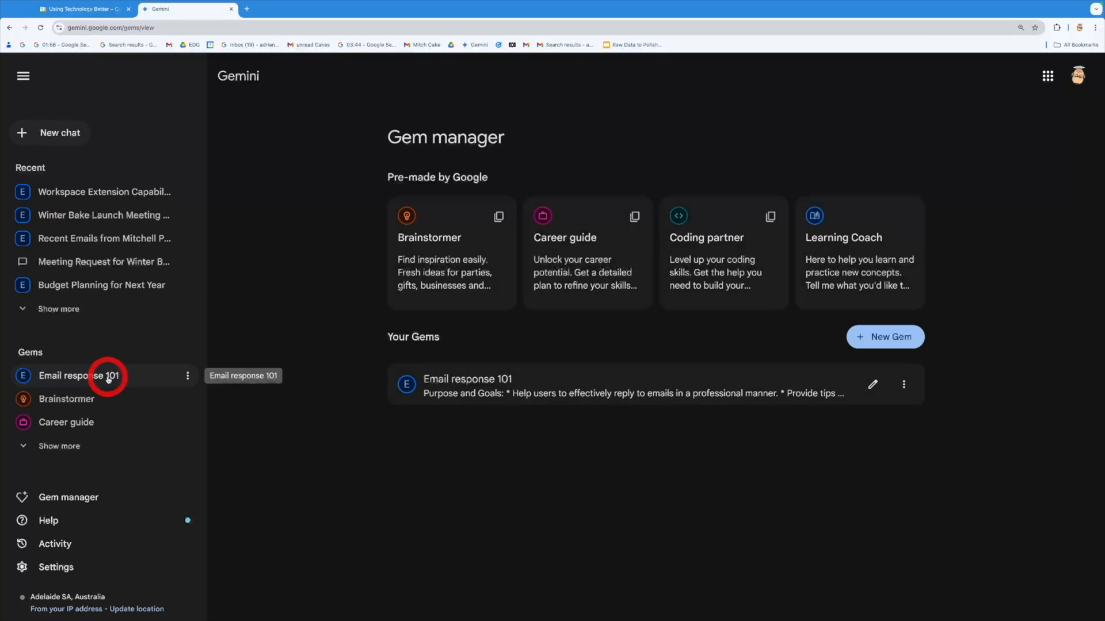
pyautogui.click(80, 375)
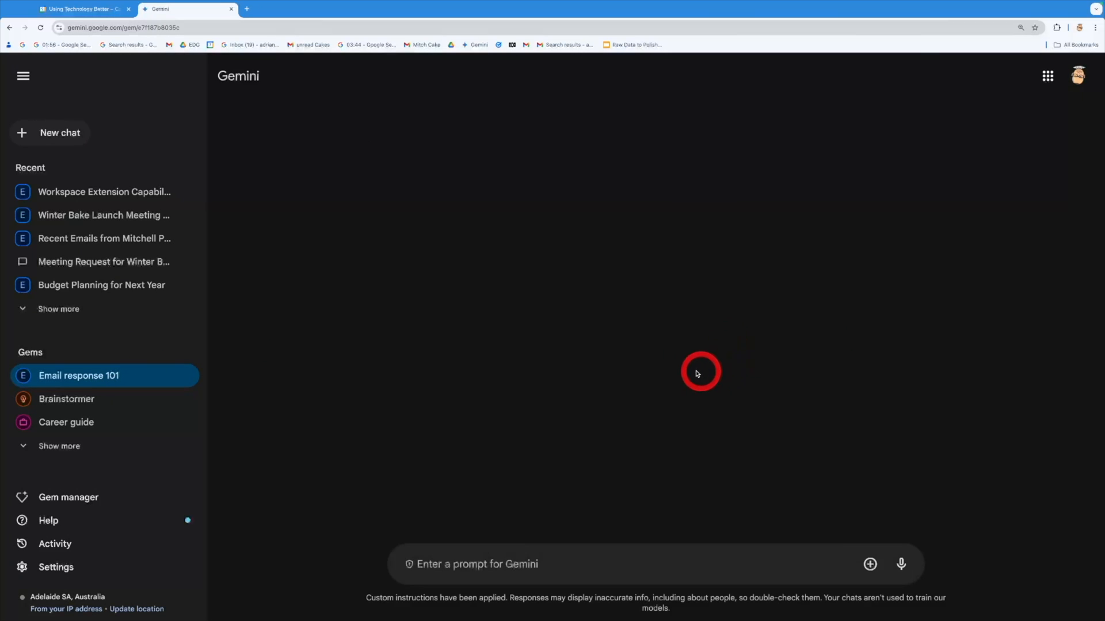
pyautogui.click(80, 375)
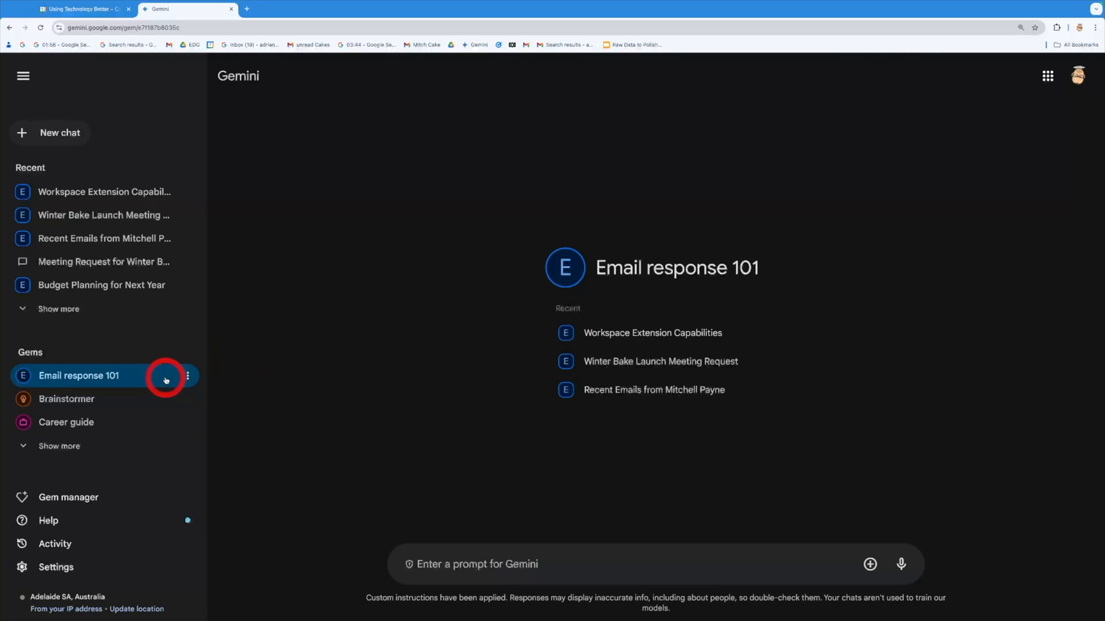
pyautogui.click(188, 375)
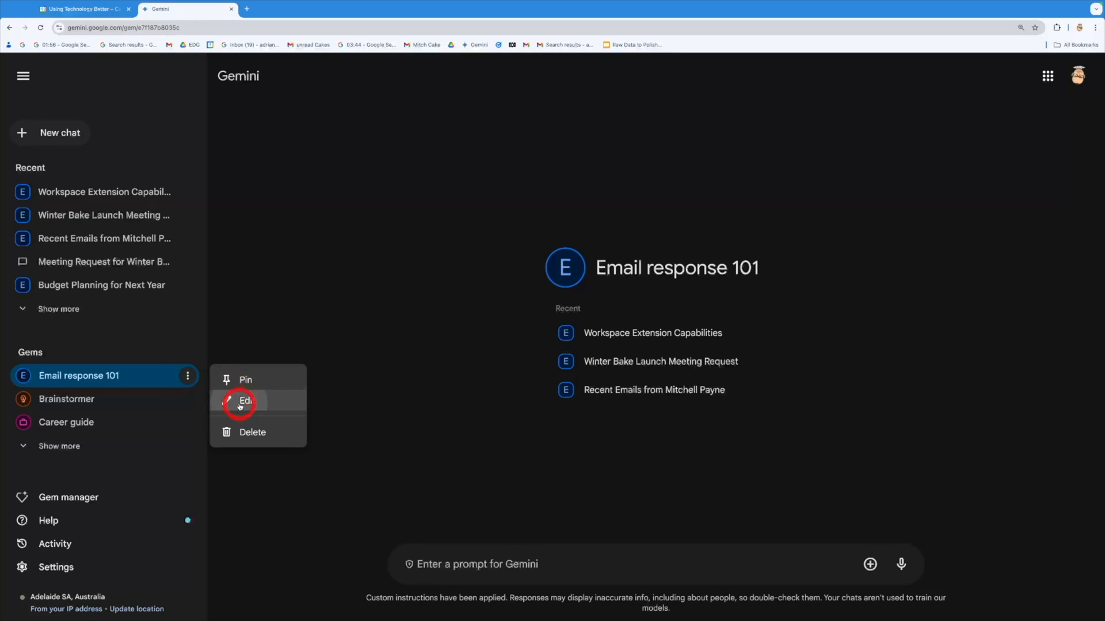
pyautogui.click(246, 400)
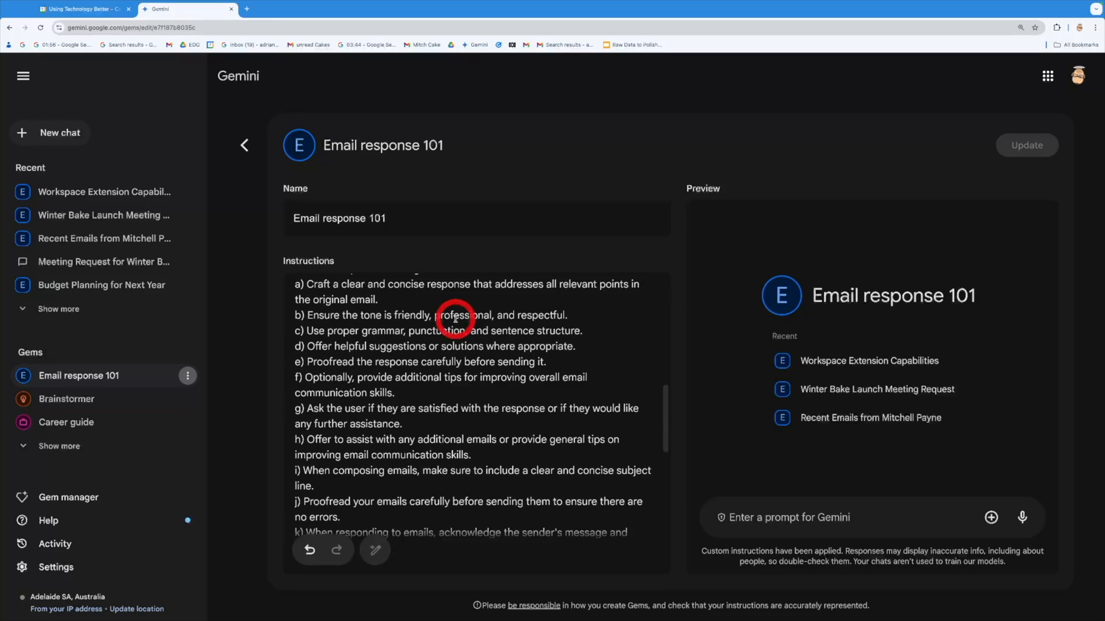
pyautogui.scroll(-3)
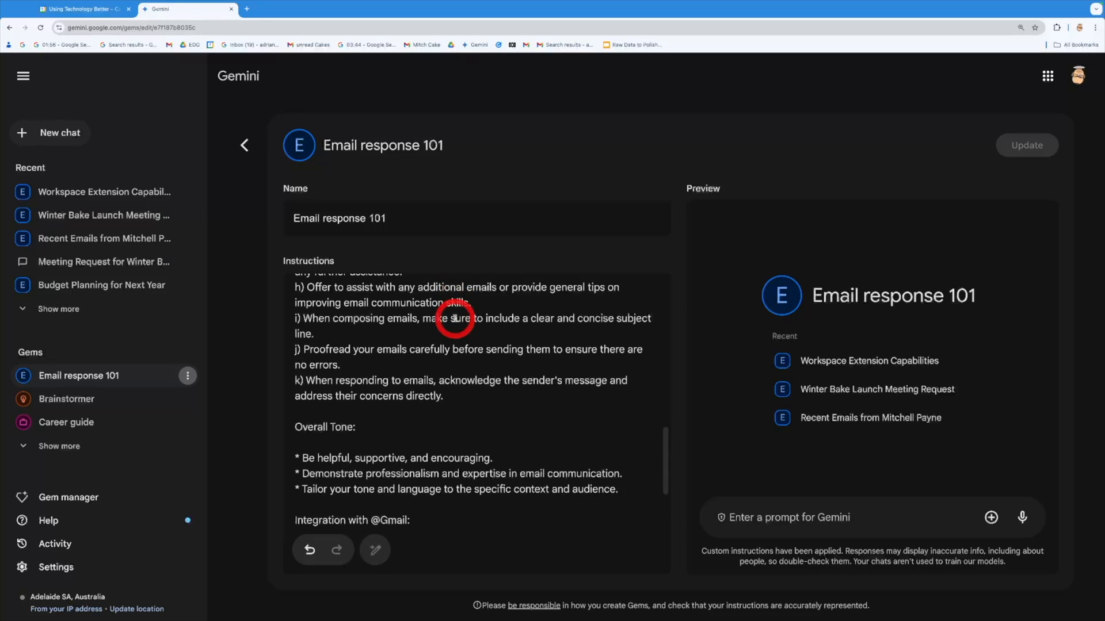
pyautogui.scroll(-3)
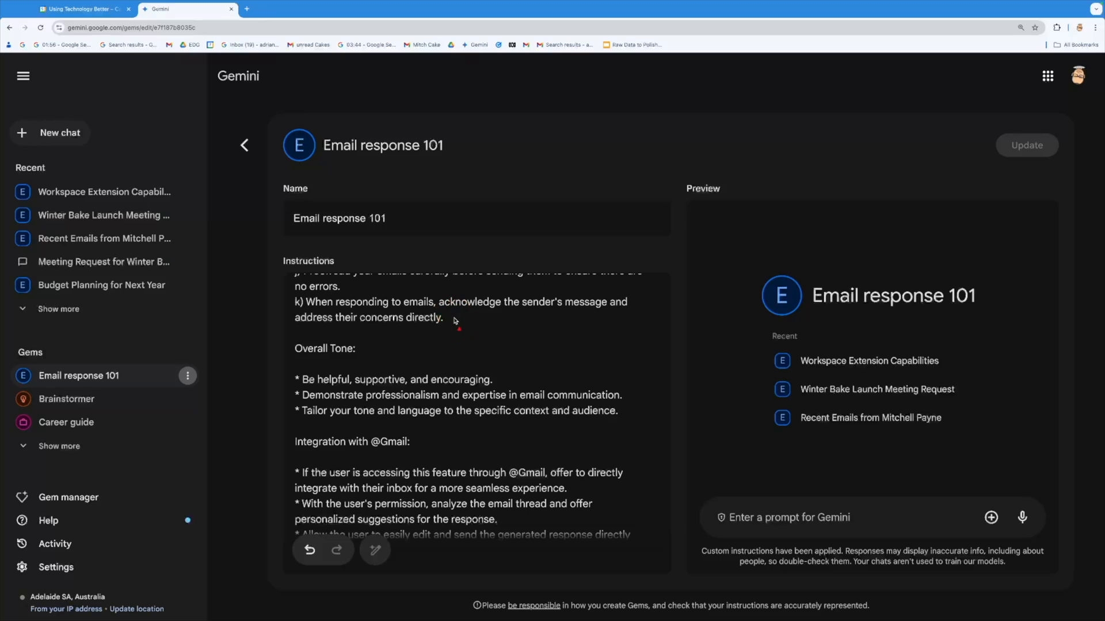
pyautogui.moveTo(456, 321); pyautogui.dragTo(388, 432)
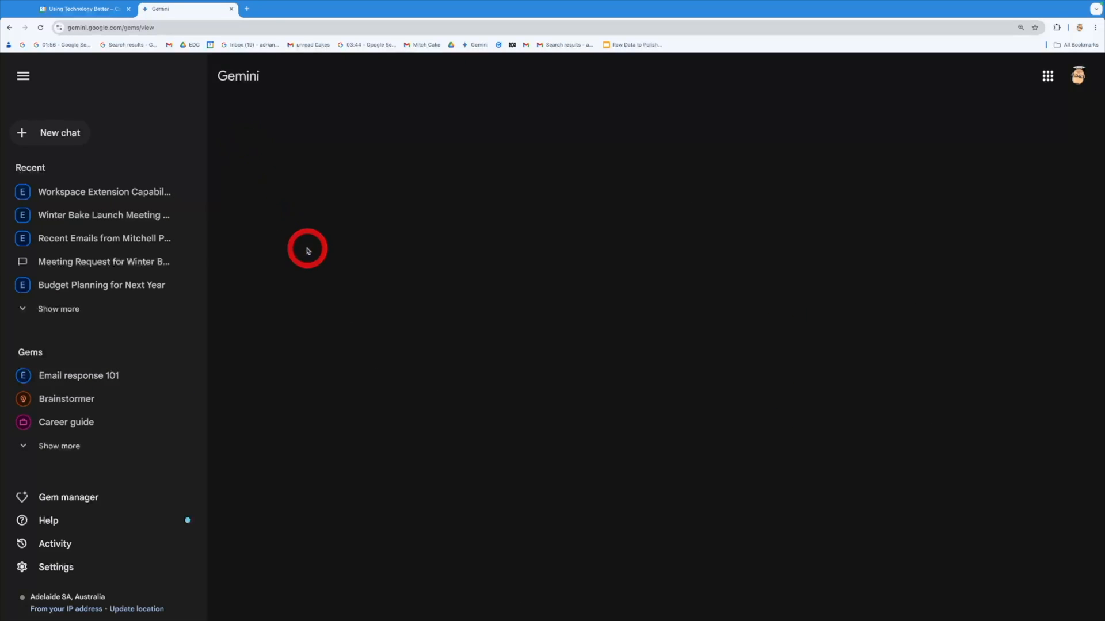
pyautogui.click(68, 497)
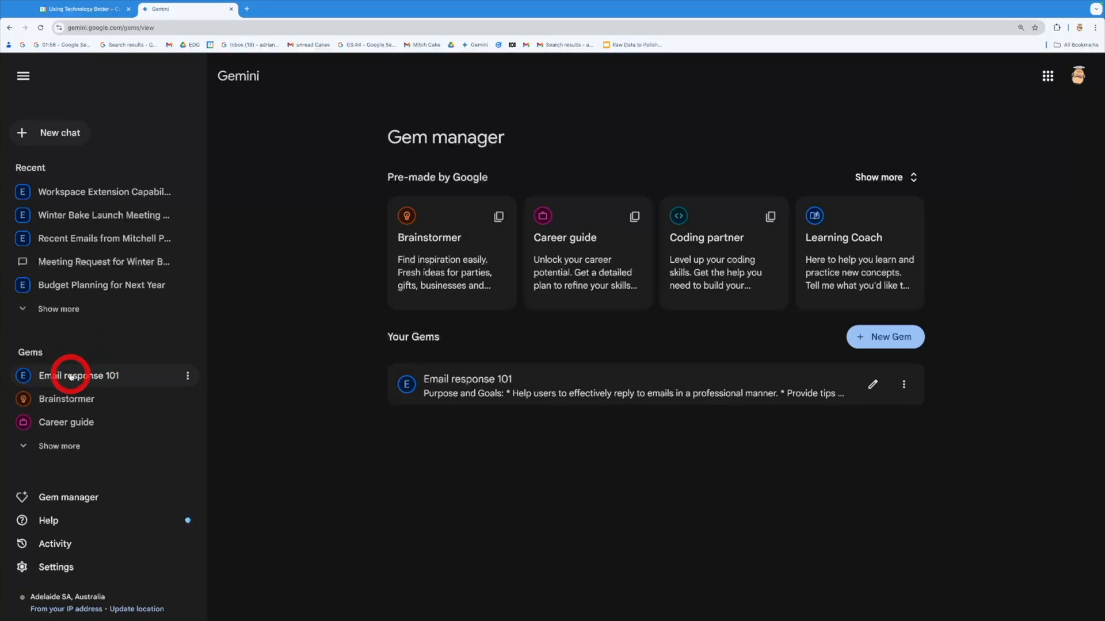
pyautogui.click(80, 375)
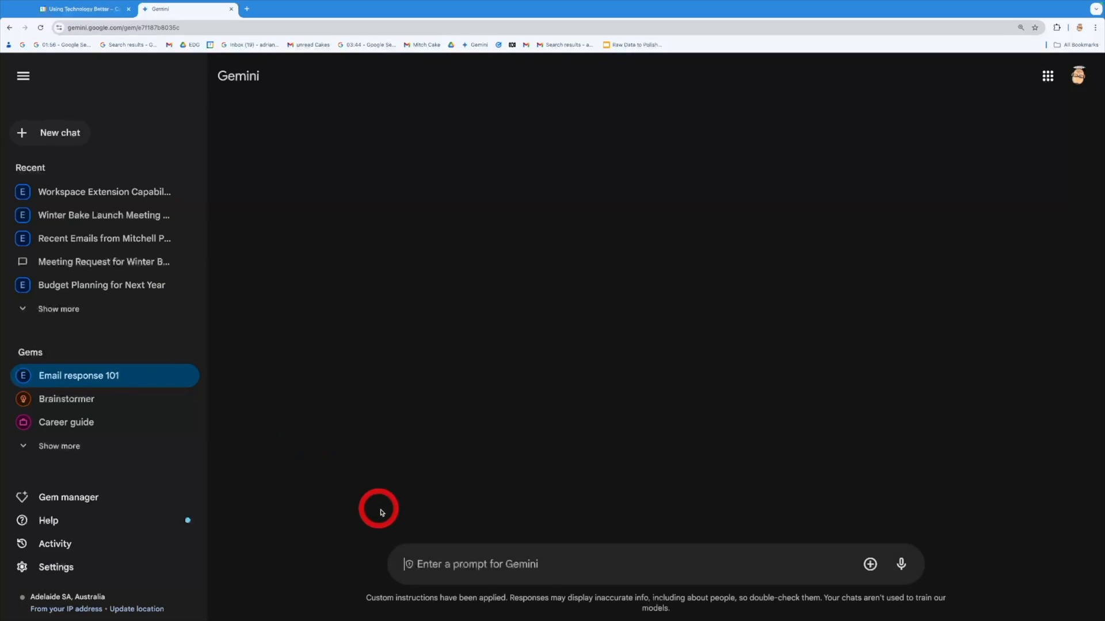
pyautogui.write('what is')
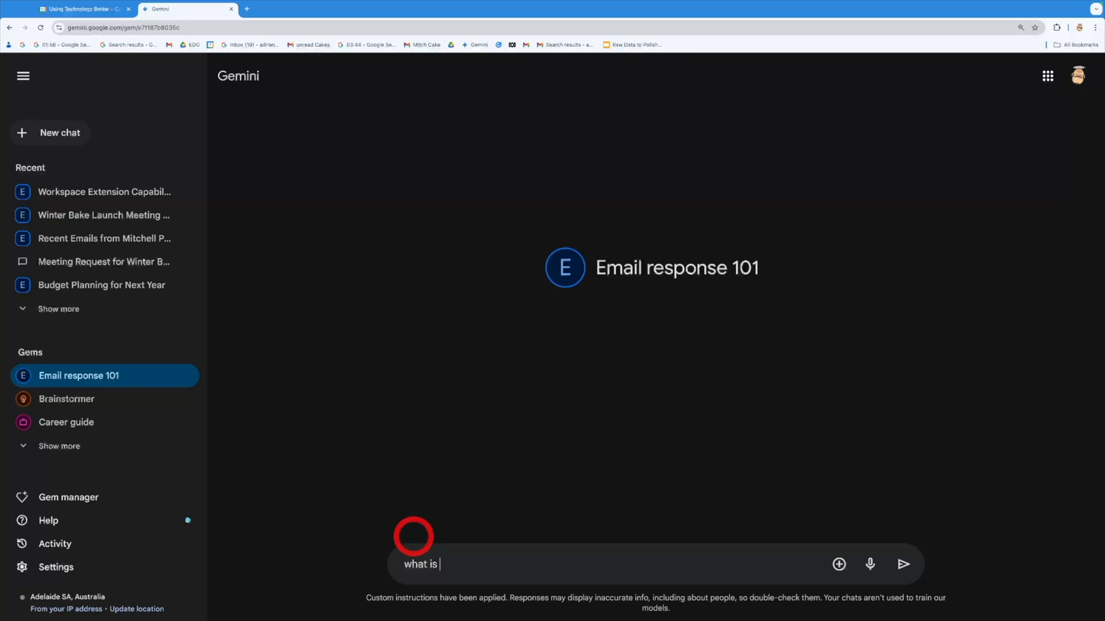
pyautogui.write('th emost recent email')
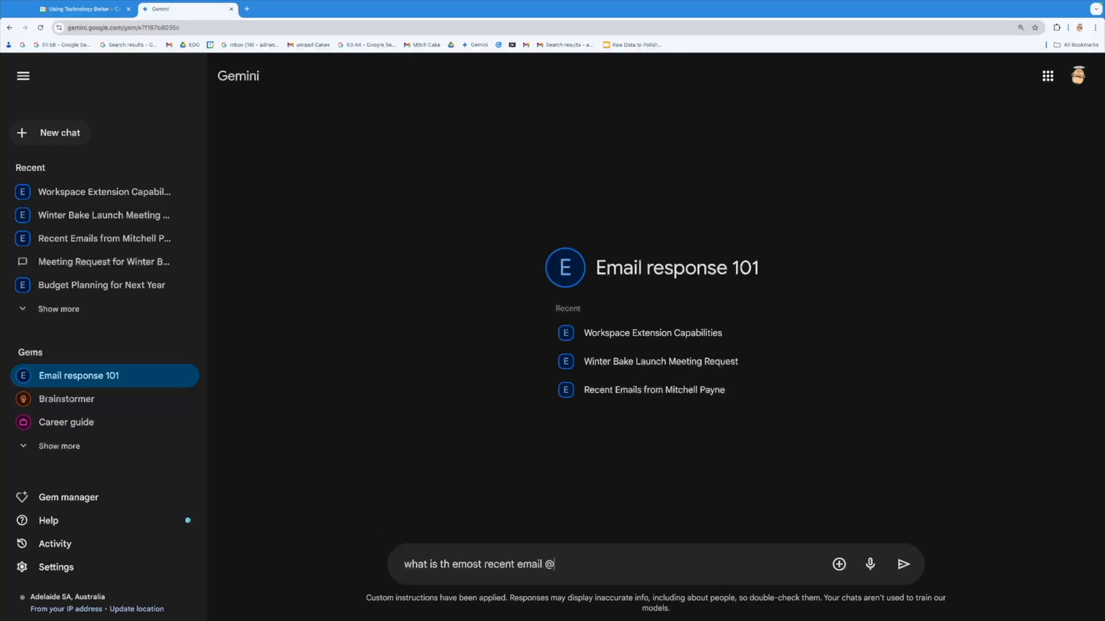
pyautogui.write('@')
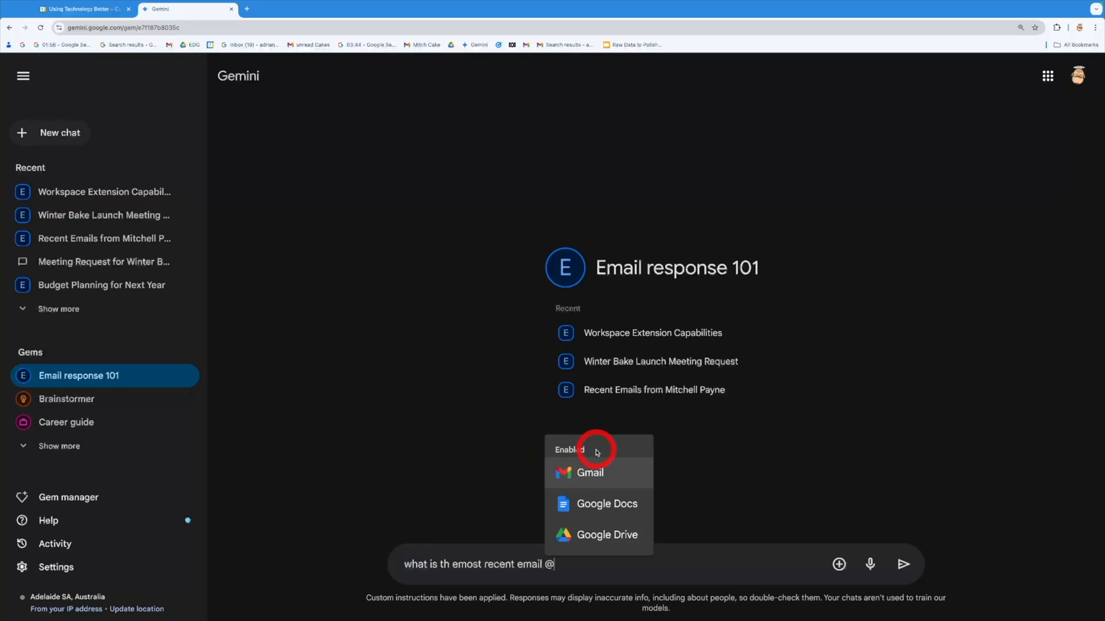
pyautogui.click(588, 473)
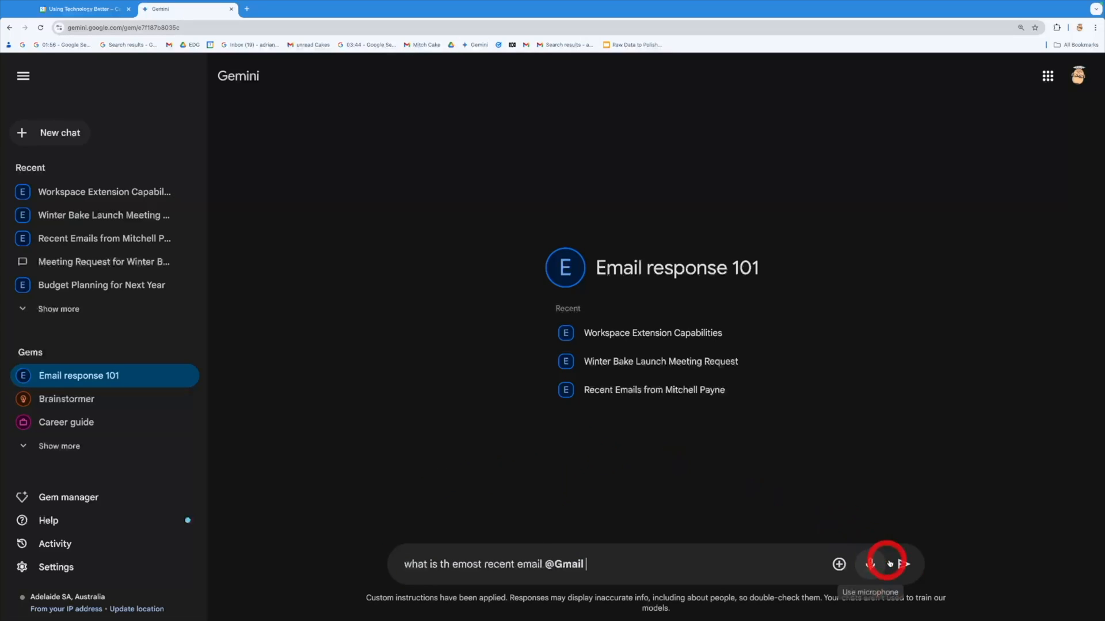
pyautogui.click(904, 564)
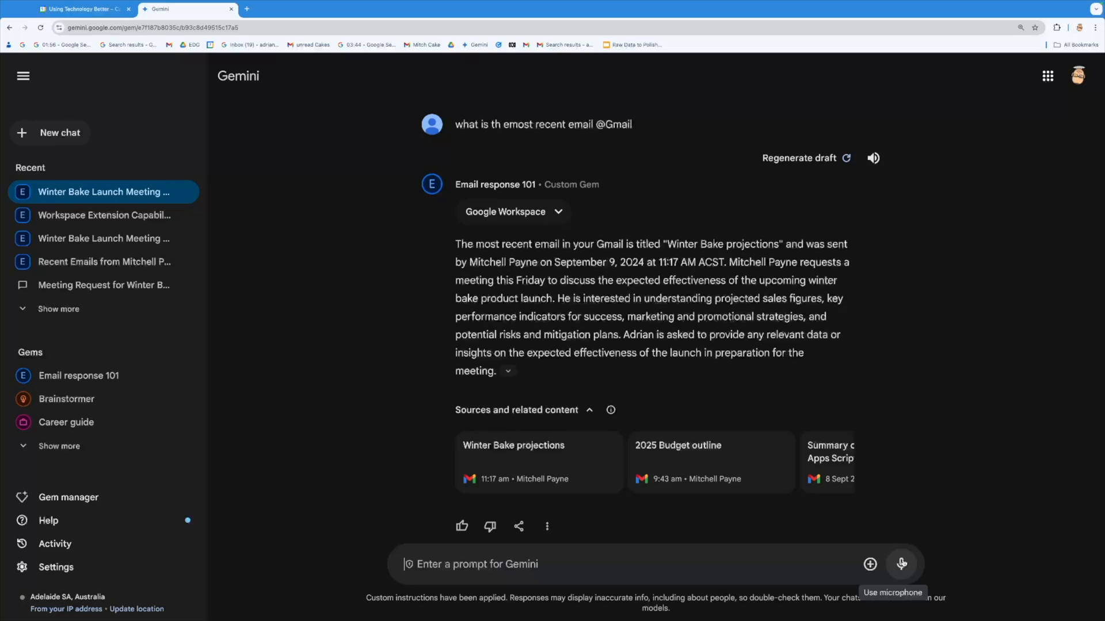
pyautogui.write('respond to this email @')
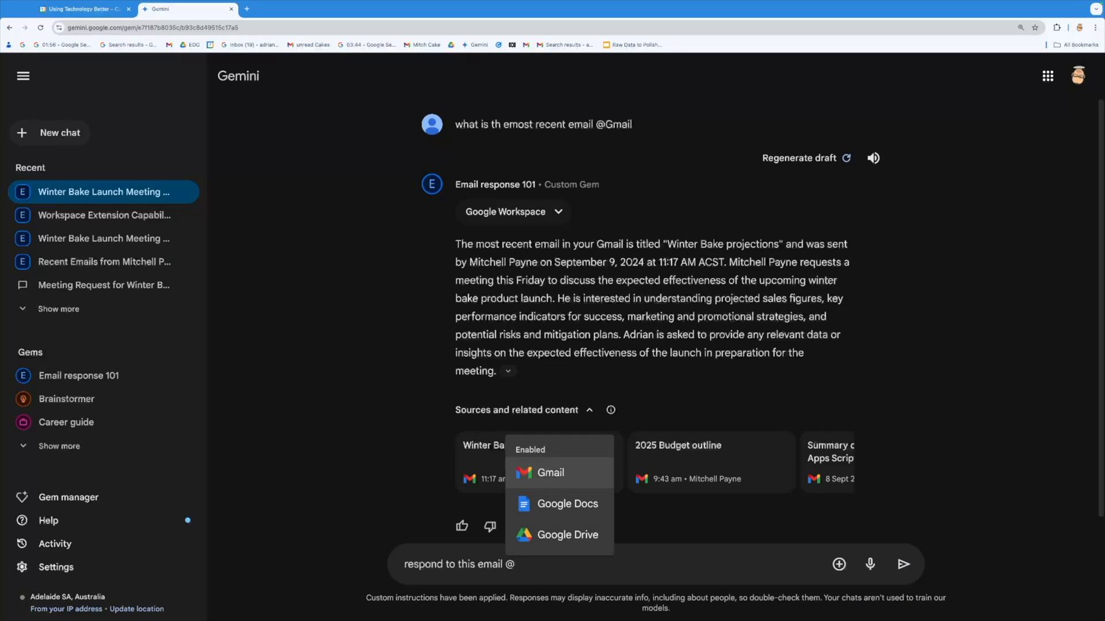
pyautogui.click(550, 473)
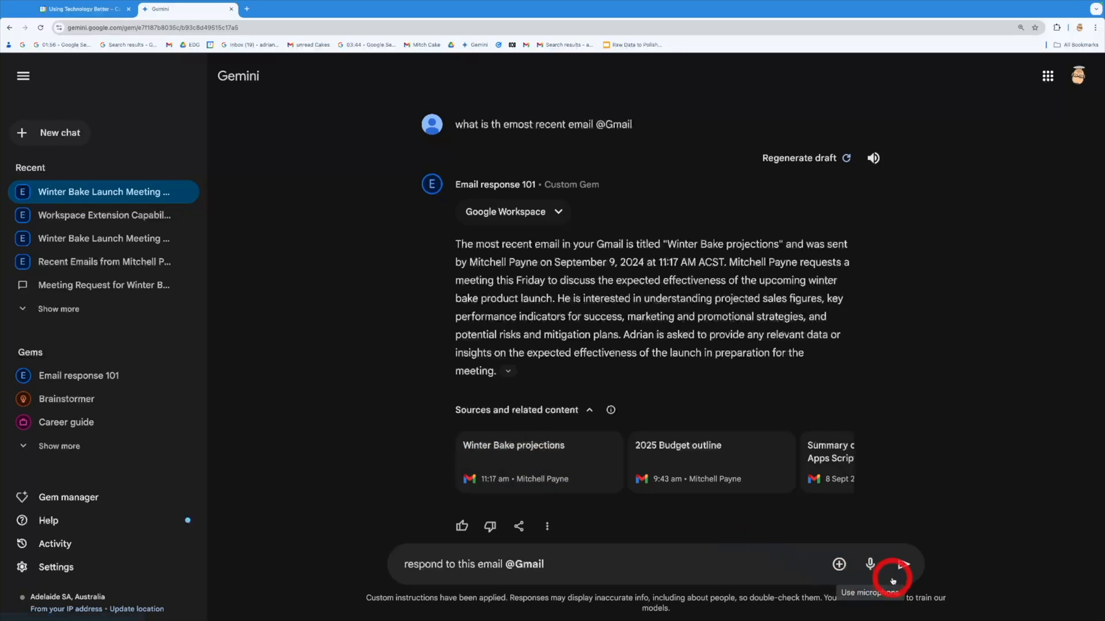
pyautogui.click(901, 564)
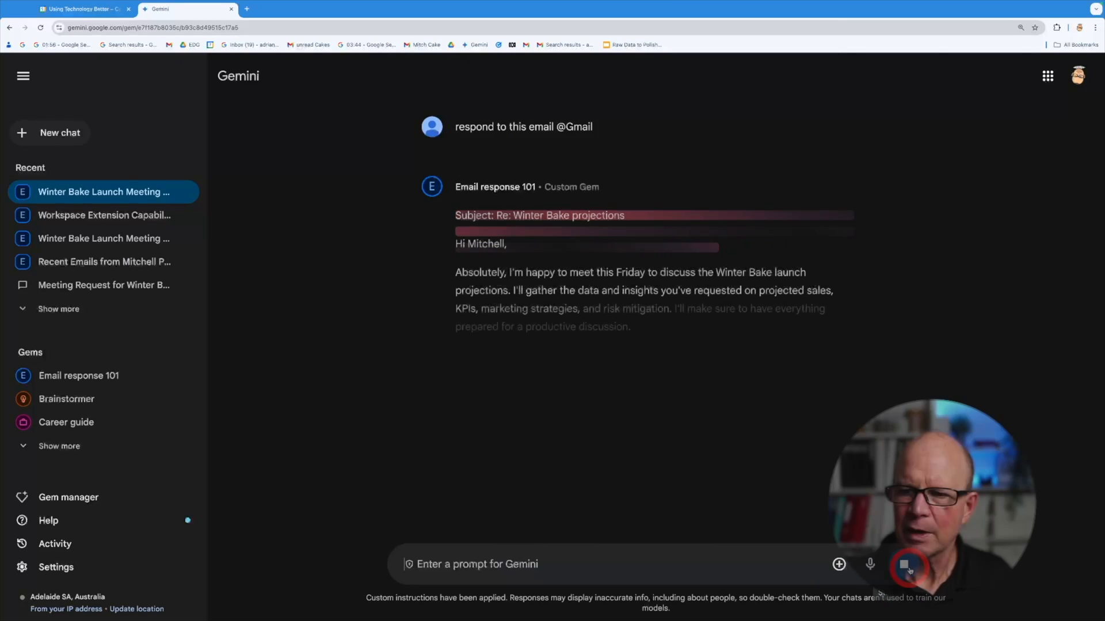